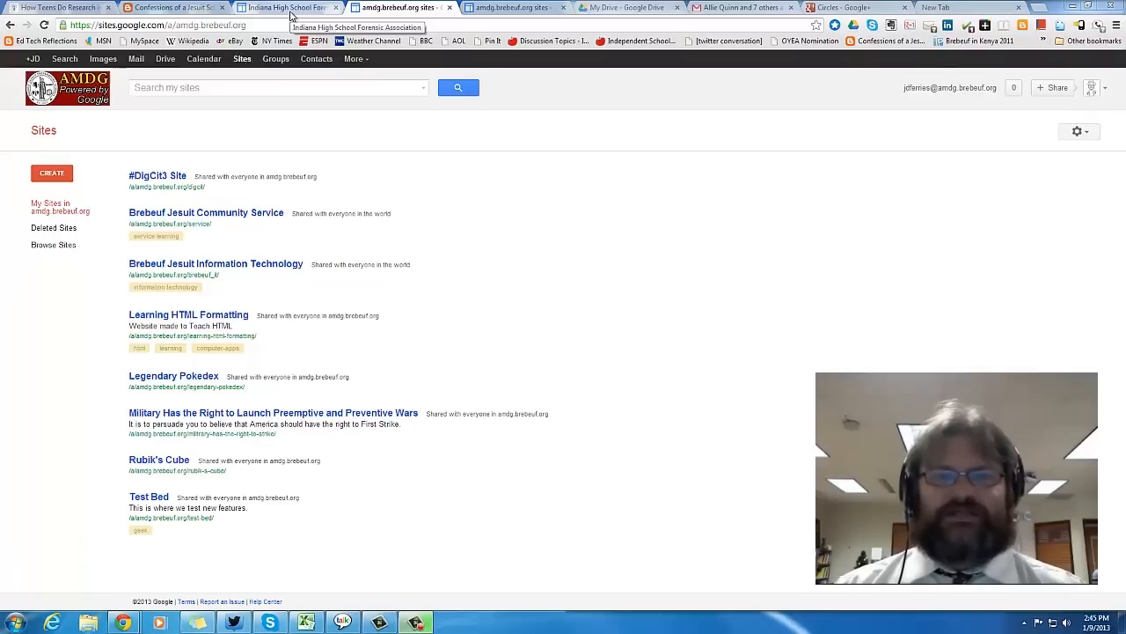
- View the Indiana High School Forensic Association site's Manuals and Constitution and IHSFA Events and Resources pages
{"action": "left_click", "coordinate": [299, 7]}
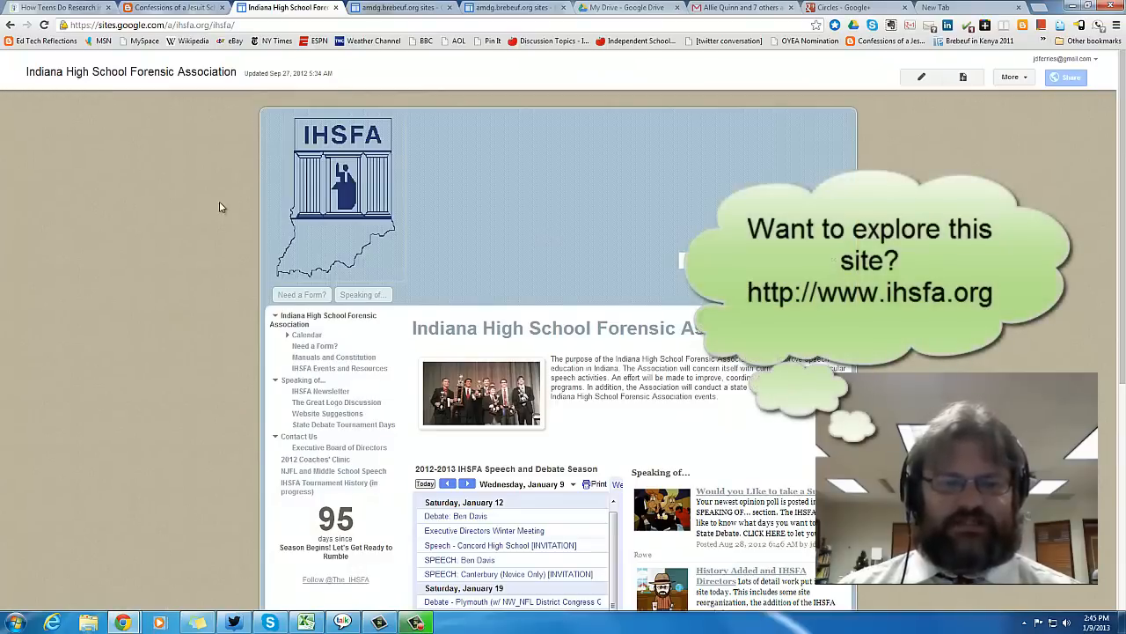
{"action": "scroll", "scroll_direction": "down", "scroll_amount": 3}
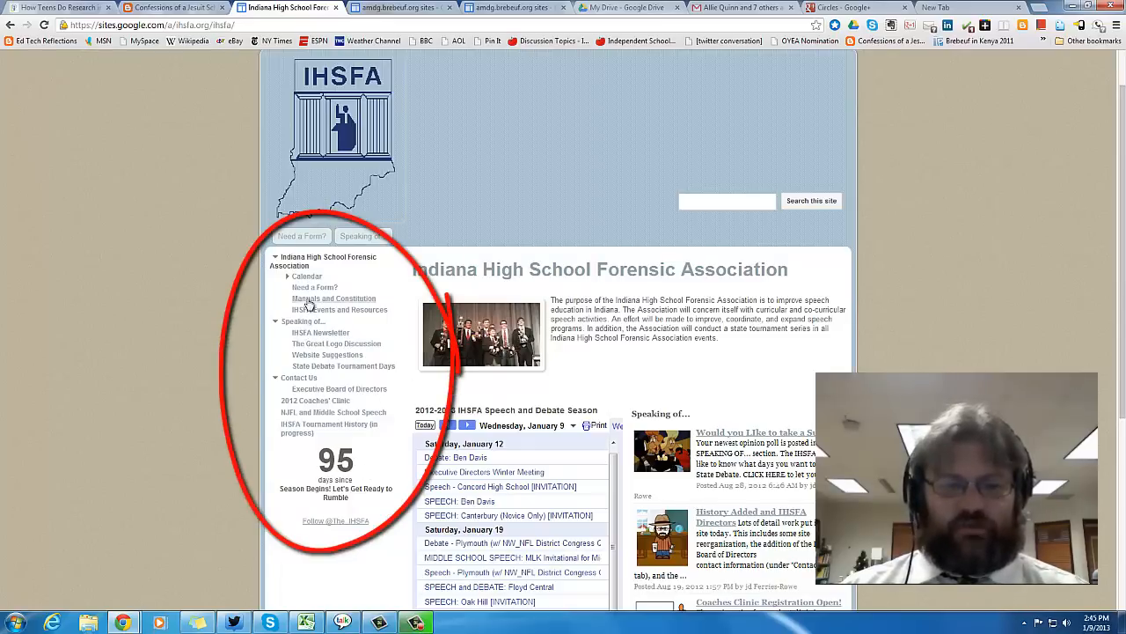
{"action": "mouse_move", "coordinate": [310, 303]}
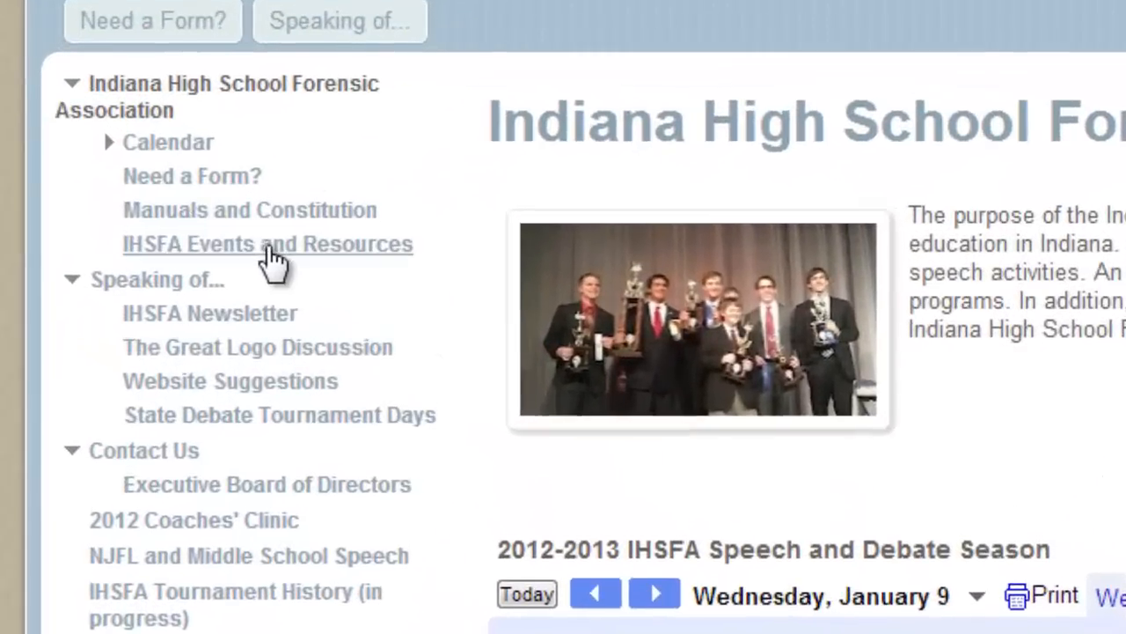
{"action": "left_click", "coordinate": [238, 209]}
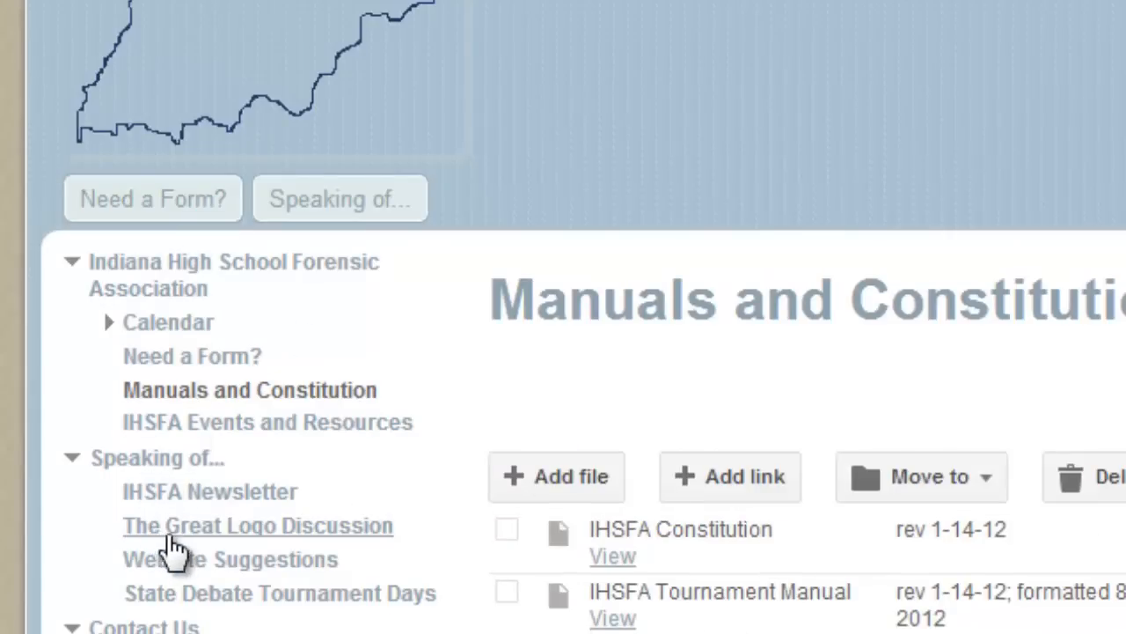
{"action": "mouse_move", "coordinate": [172, 623]}
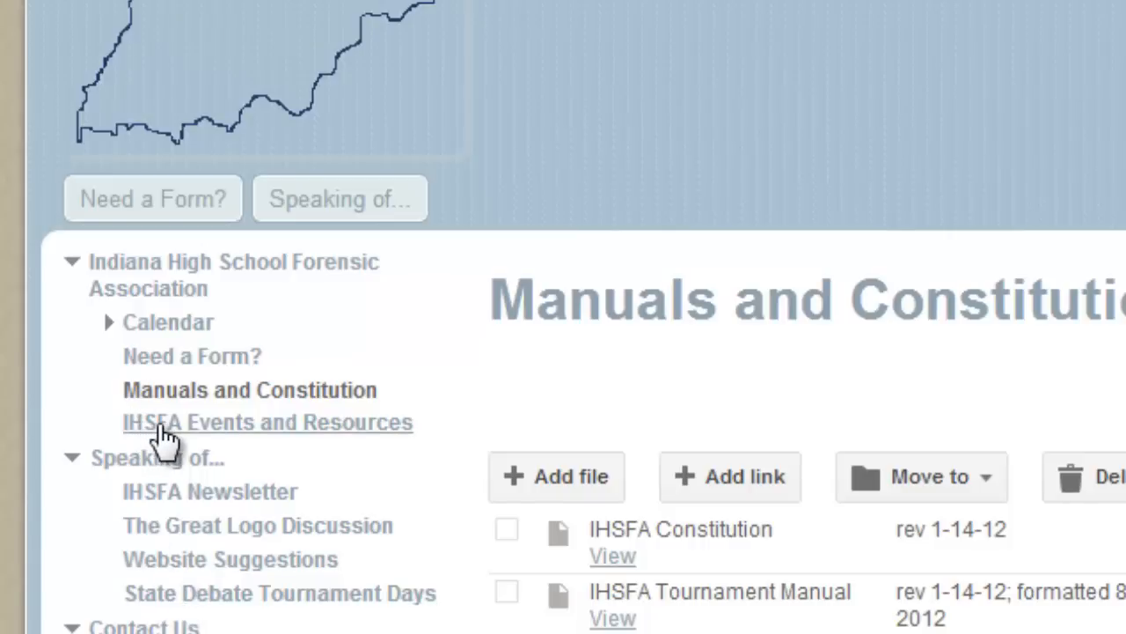
{"action": "left_click", "coordinate": [267, 422]}
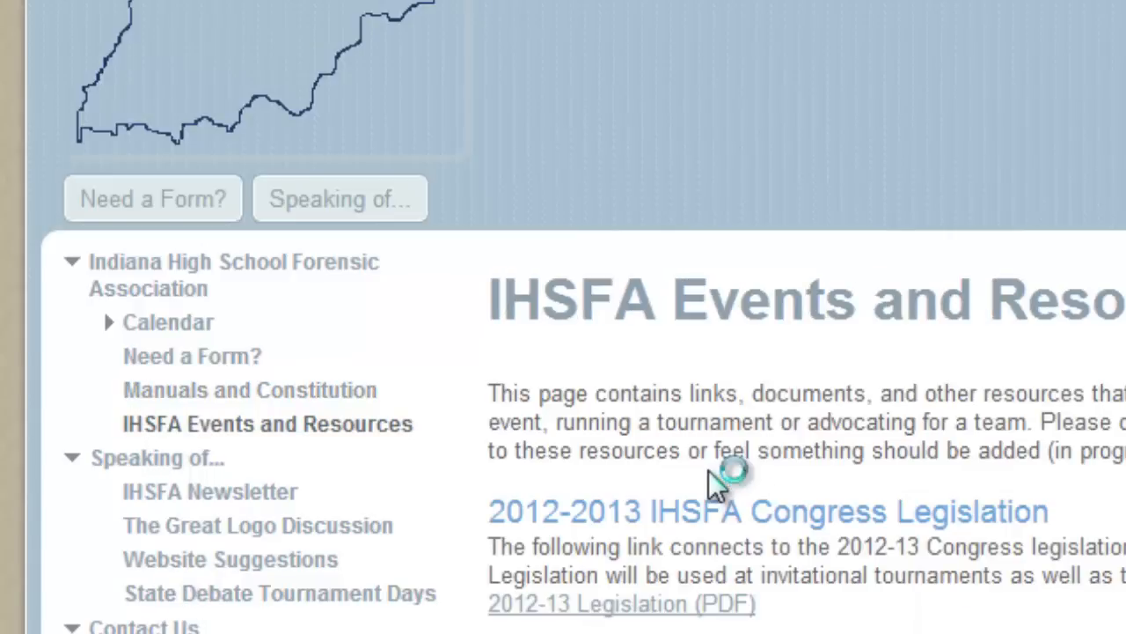
{"action": "scroll", "scroll_direction": "down", "scroll_amount": 3}
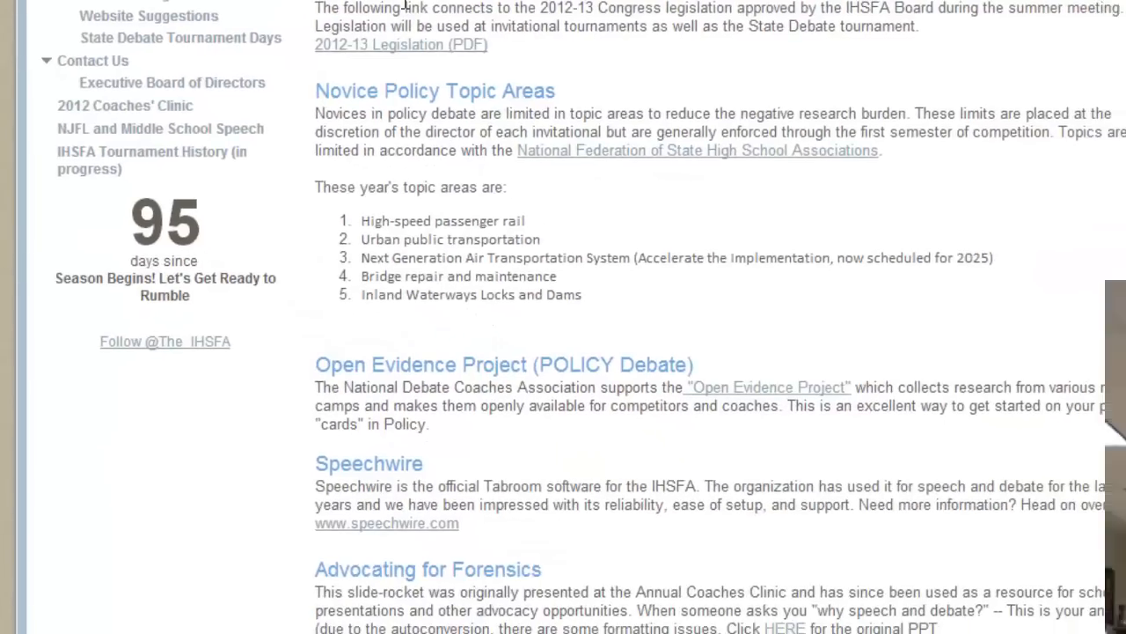
{"action": "scroll", "scroll_direction": "up", "scroll_amount": 3}
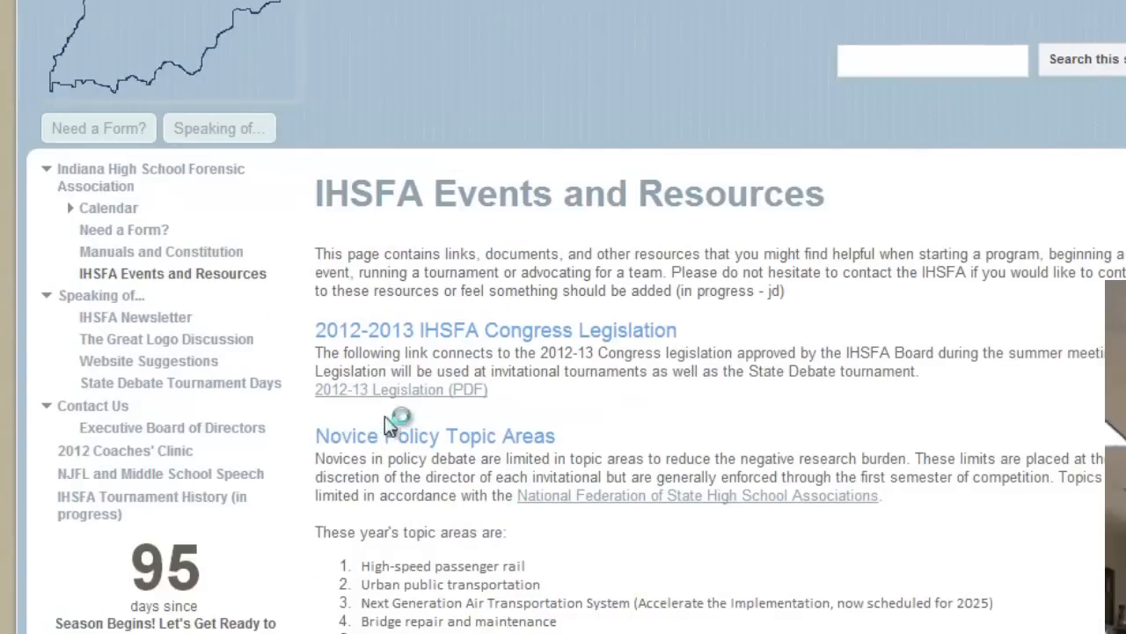
{"action": "mouse_move", "coordinate": [221, 458]}
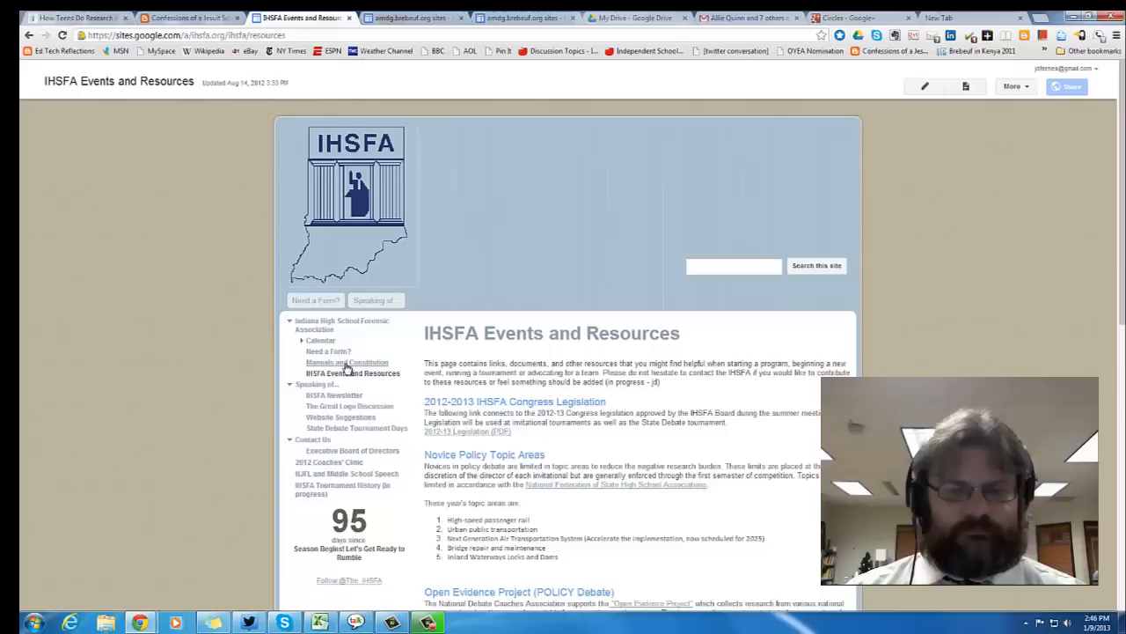
{"action": "mouse_move", "coordinate": [255, 395]}
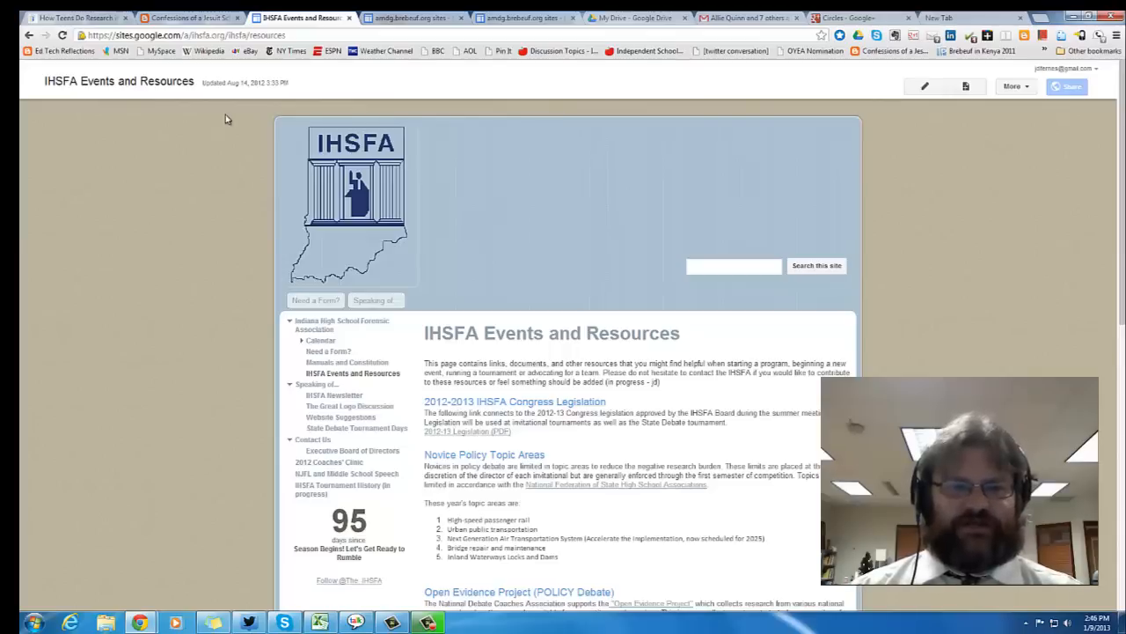
{"action": "mouse_move", "coordinate": [185, 18]}
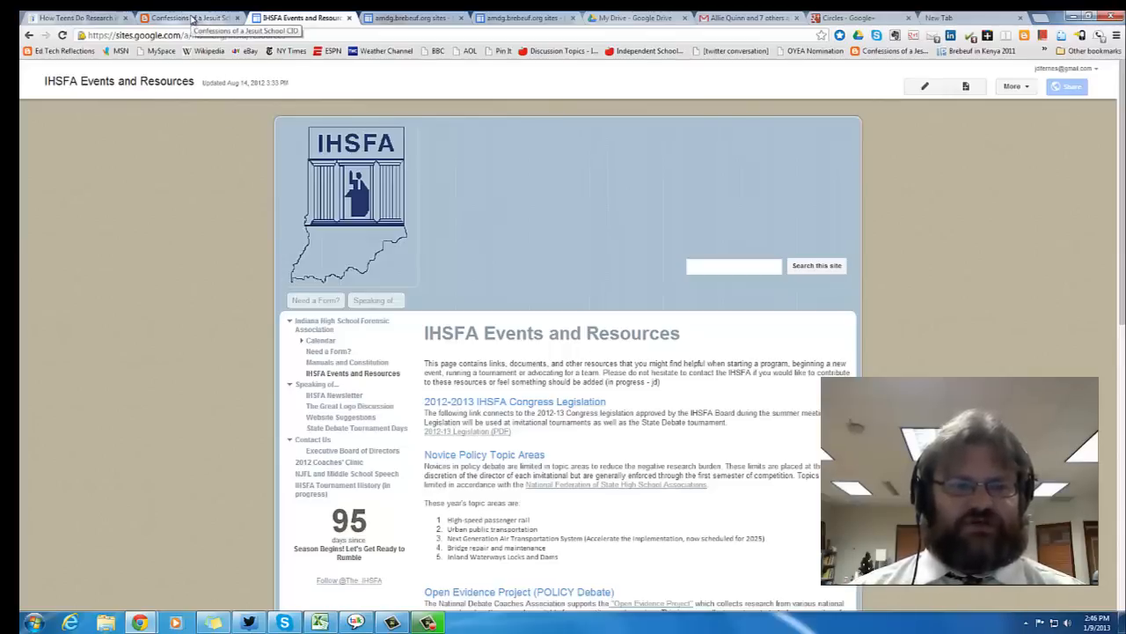
- Return to the forensic association site's home and view its Calendar page
{"action": "left_click", "coordinate": [338, 324]}
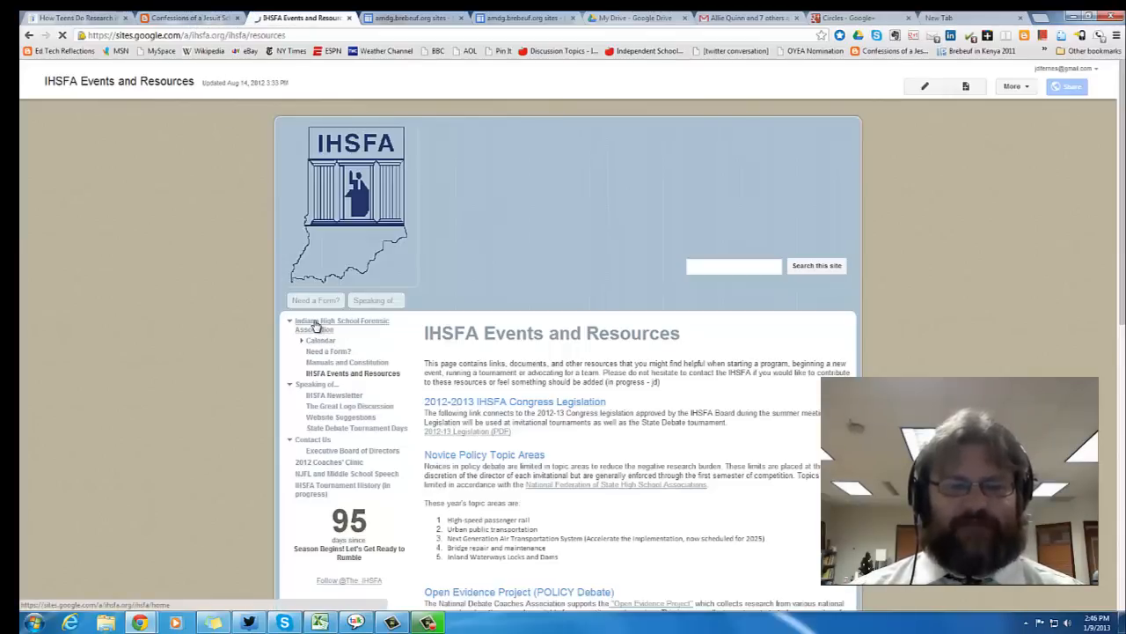
{"action": "left_click", "coordinate": [338, 323]}
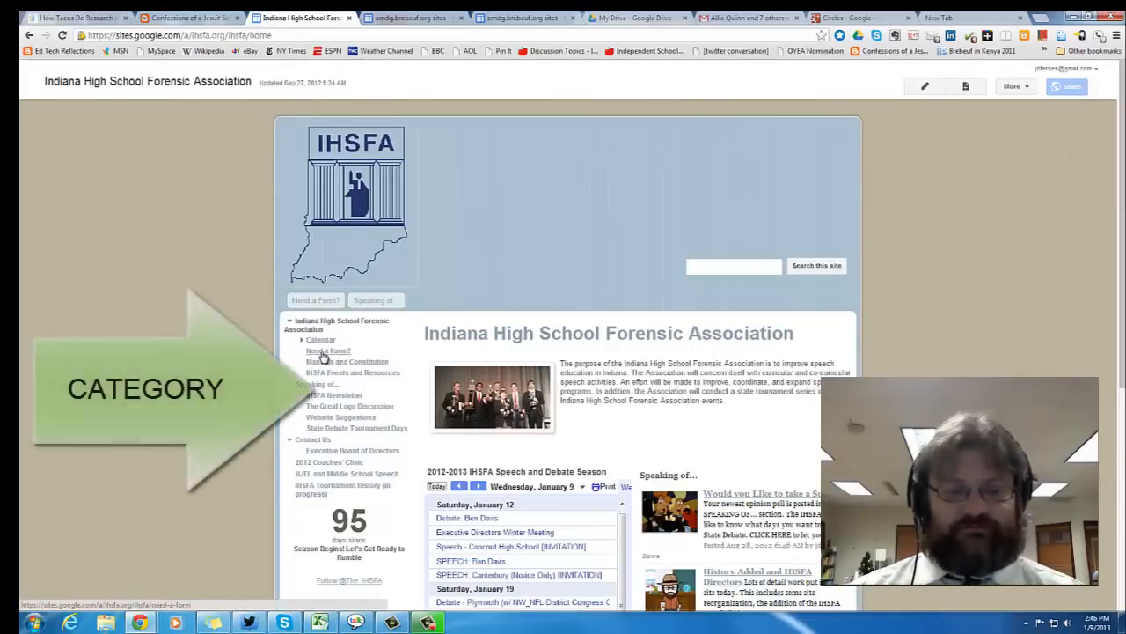
{"action": "left_click", "coordinate": [327, 350]}
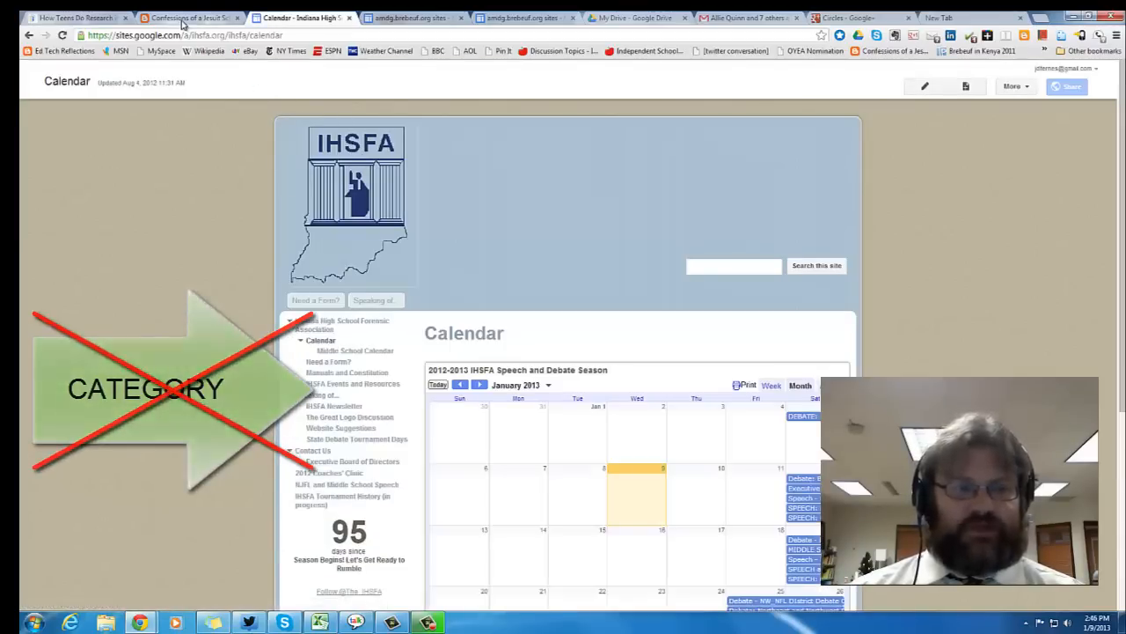
- Browse the Confessions of a Jesuit School CIO blog down through its posts to the archive
{"action": "left_click", "coordinate": [194, 17]}
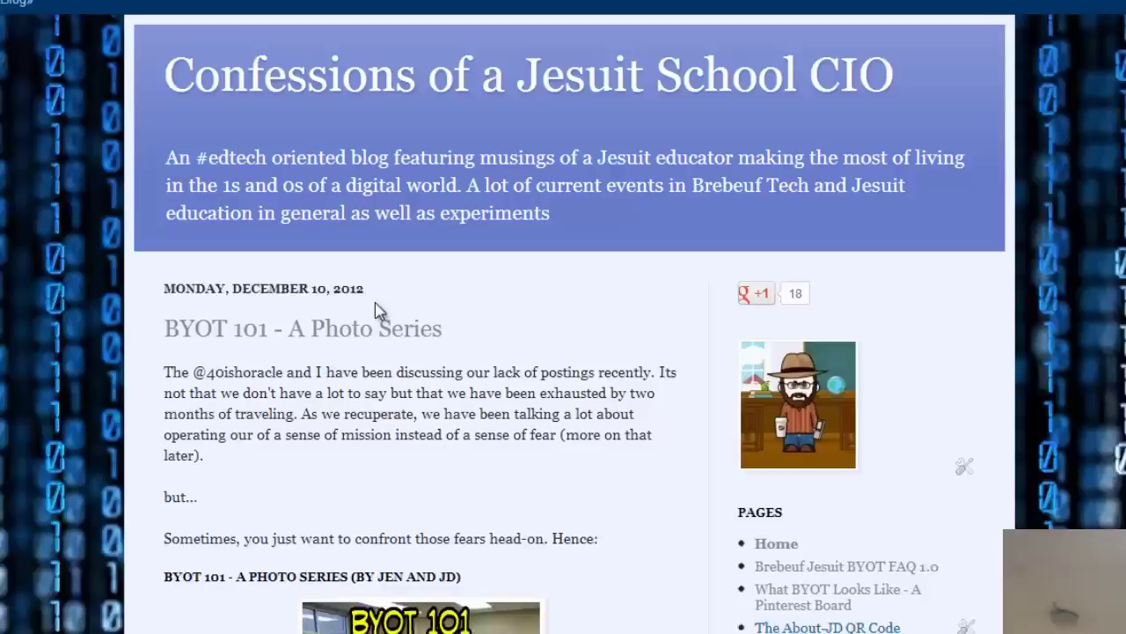
{"action": "scroll", "scroll_direction": "down", "scroll_amount": 3}
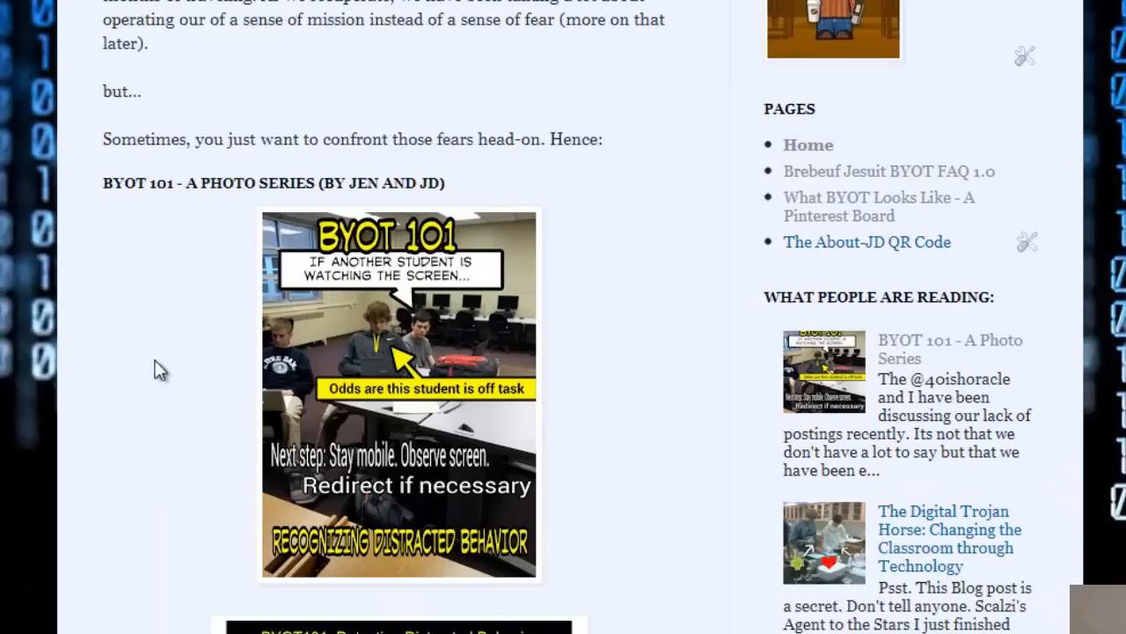
{"action": "scroll", "scroll_direction": "down", "scroll_amount": 3}
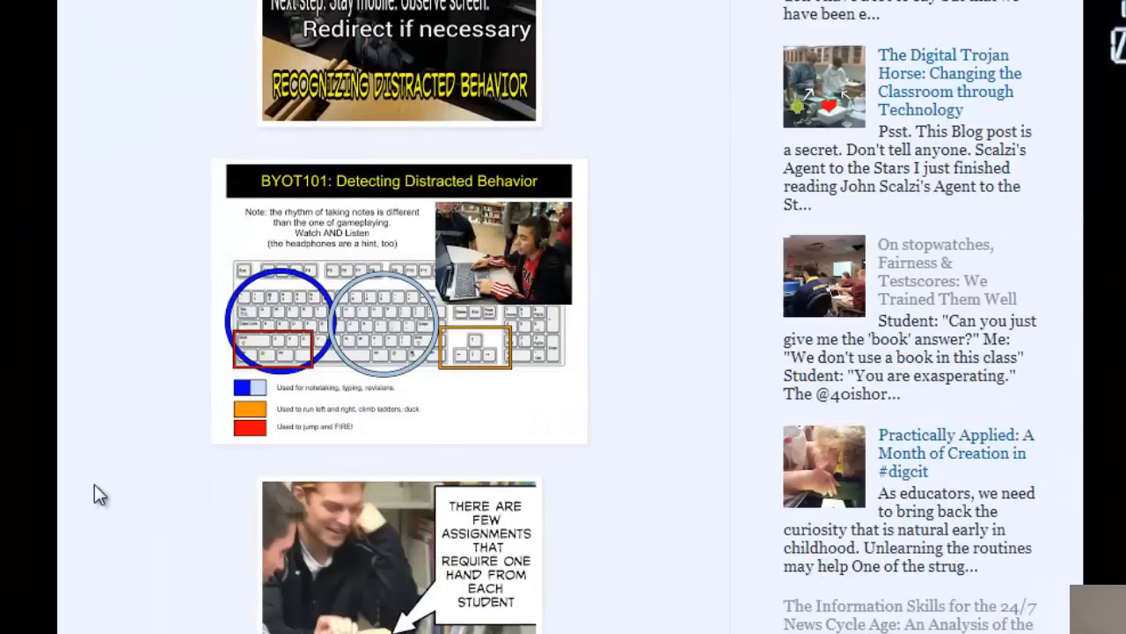
{"action": "scroll", "scroll_direction": "down", "scroll_amount": 3}
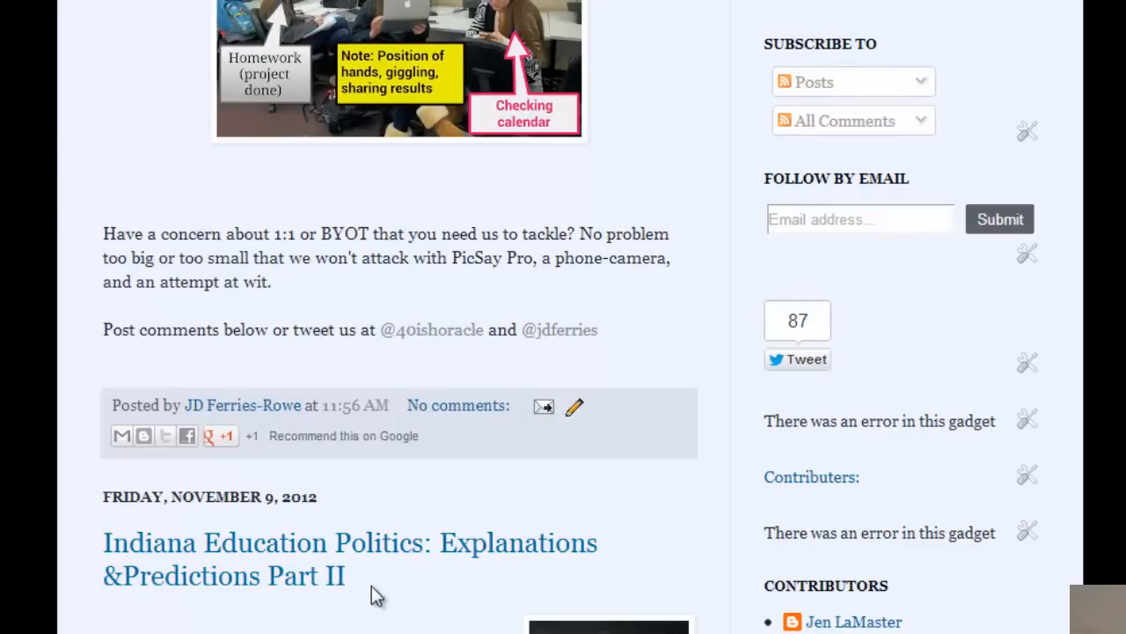
{"action": "mouse_move", "coordinate": [292, 518]}
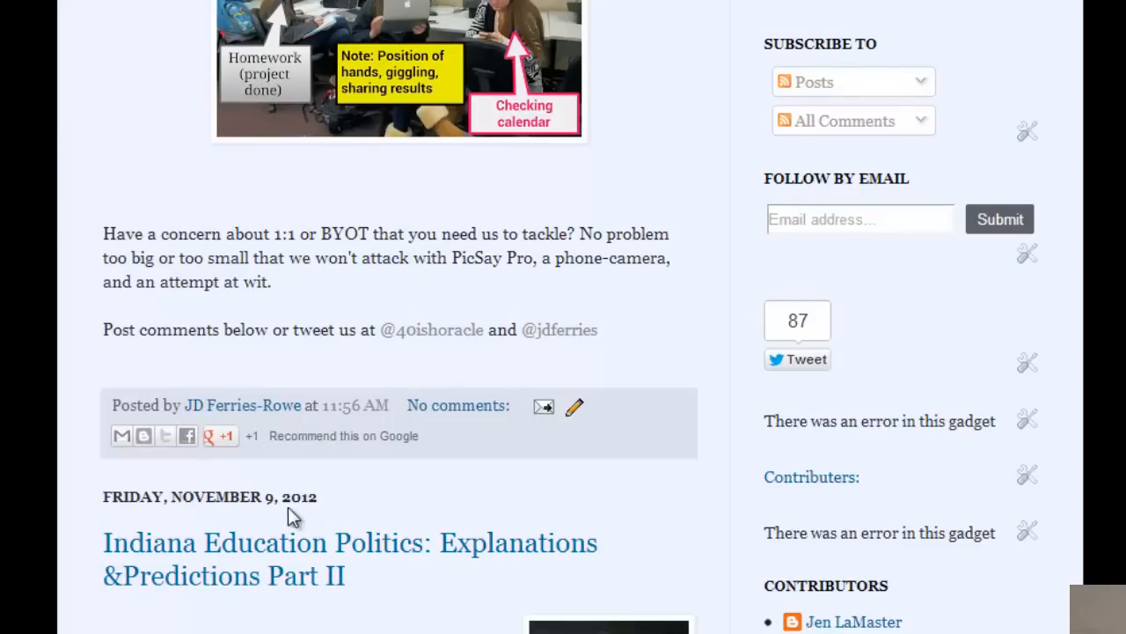
{"action": "scroll", "scroll_direction": "down", "scroll_amount": 3}
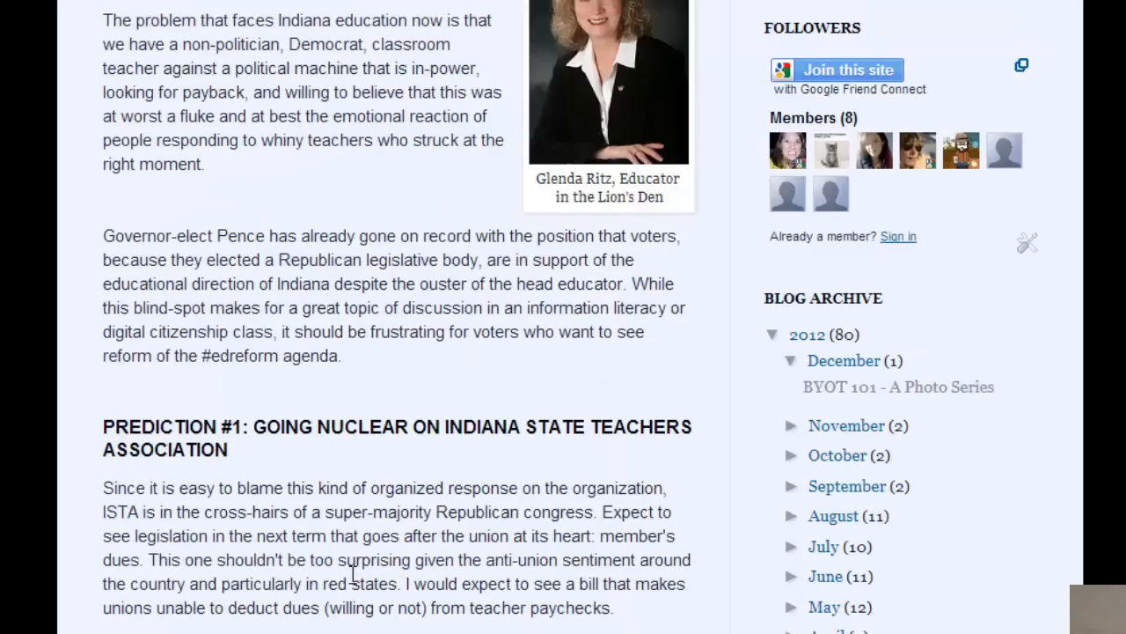
{"action": "scroll", "scroll_direction": "down", "scroll_amount": 3}
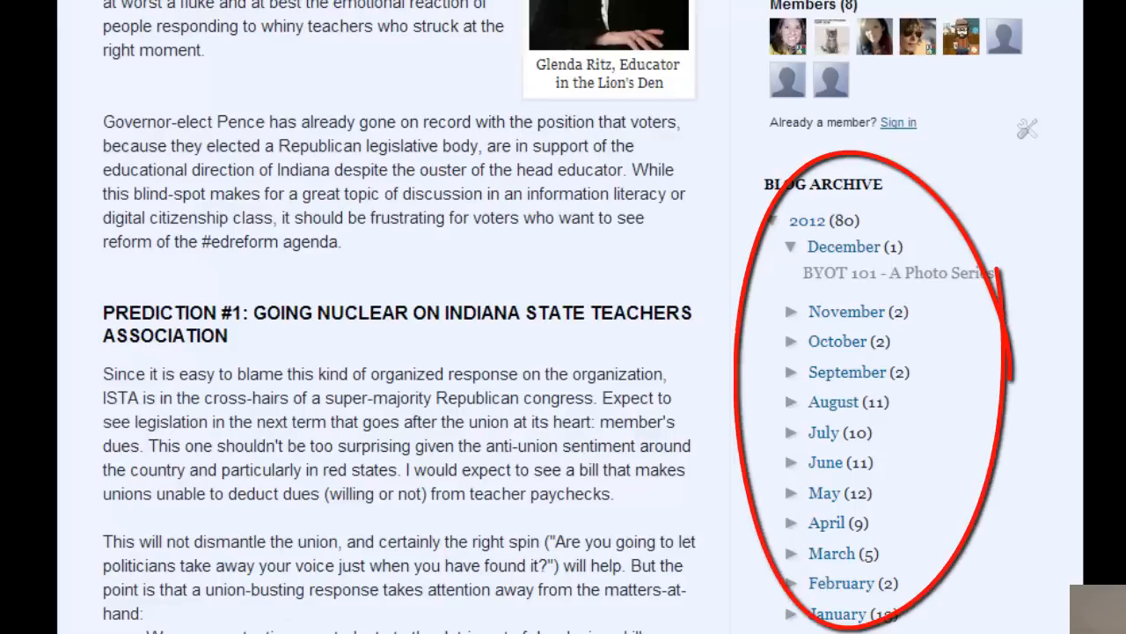
{"action": "mouse_move", "coordinate": [296, 525]}
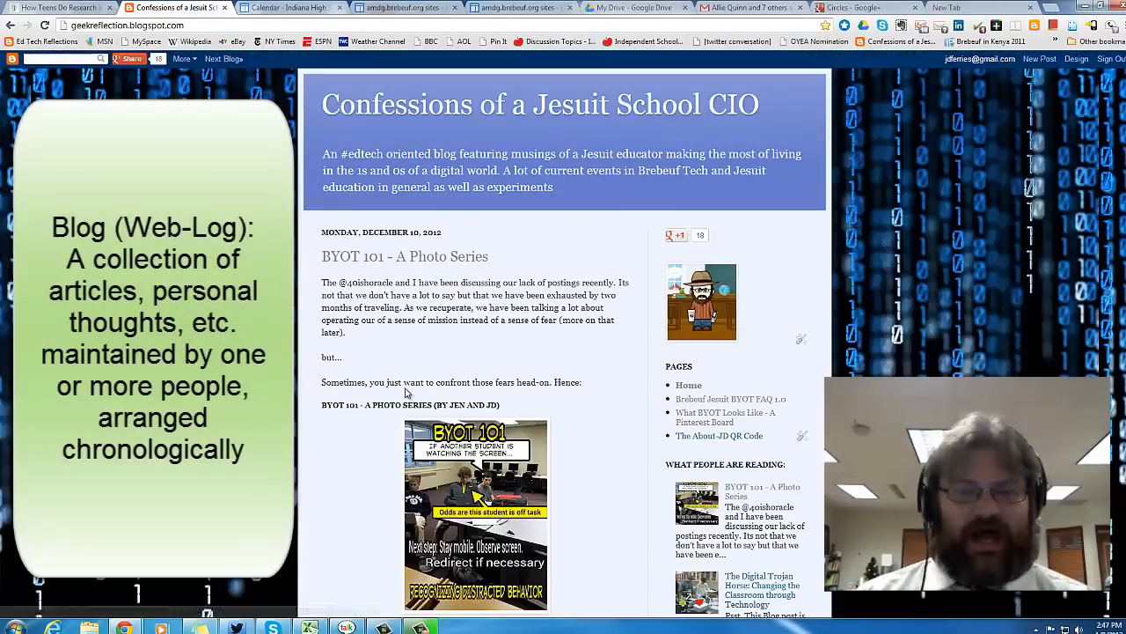
- Switch through the Calendar and blog tabs to the amdg.brebeuf.org Sites list
{"action": "left_click", "coordinate": [291, 7]}
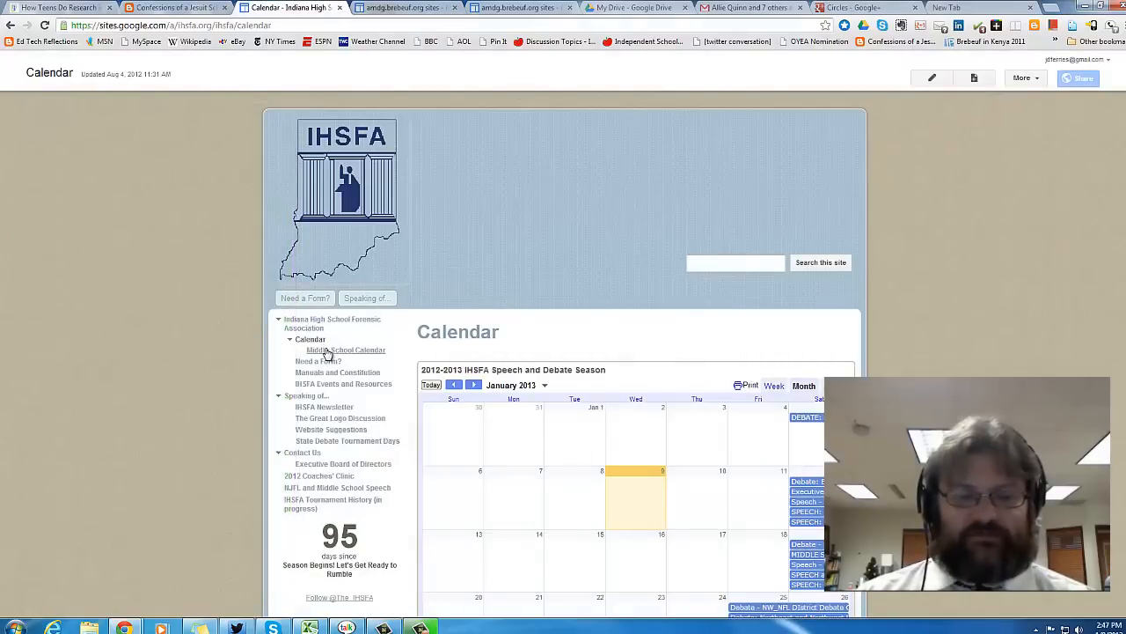
{"action": "mouse_move", "coordinate": [343, 349]}
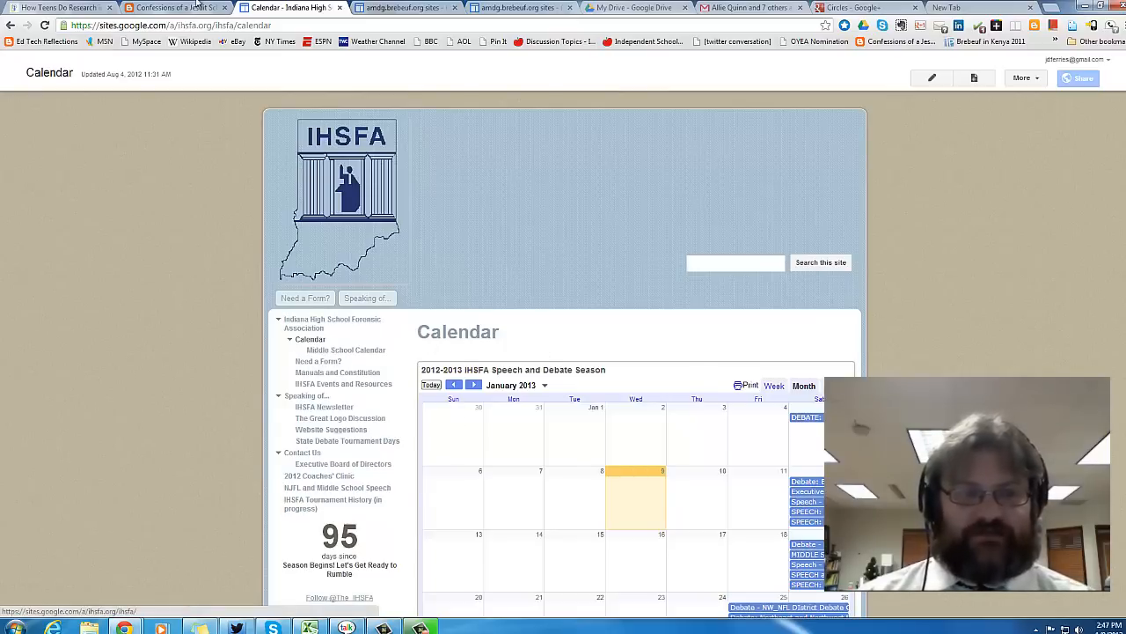
{"action": "left_click", "coordinate": [176, 7]}
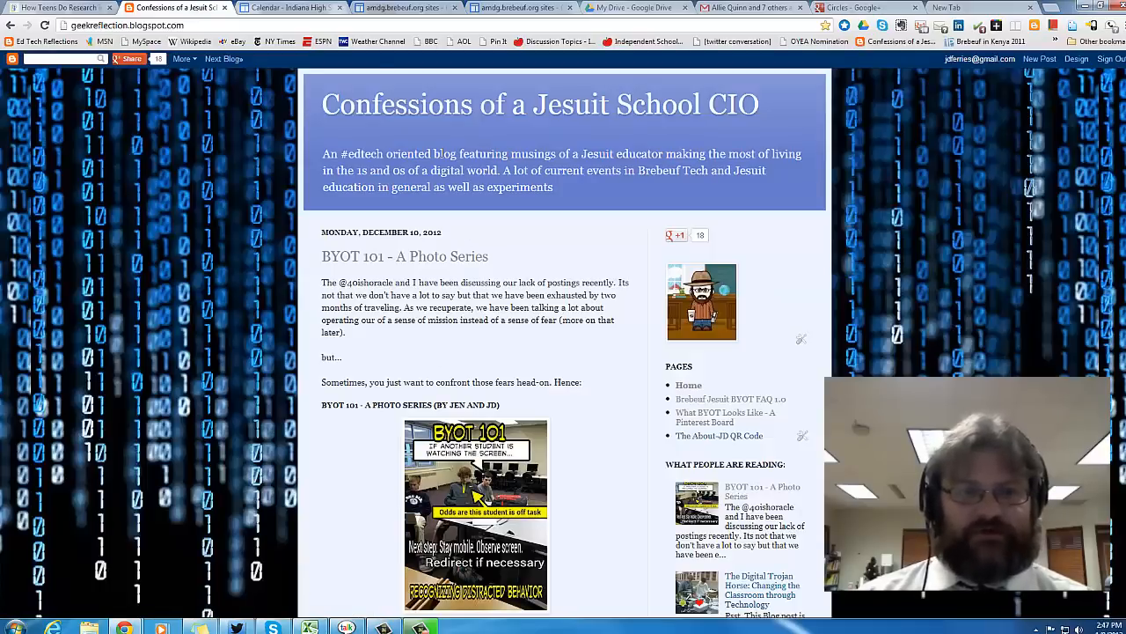
{"action": "left_click", "coordinate": [405, 7]}
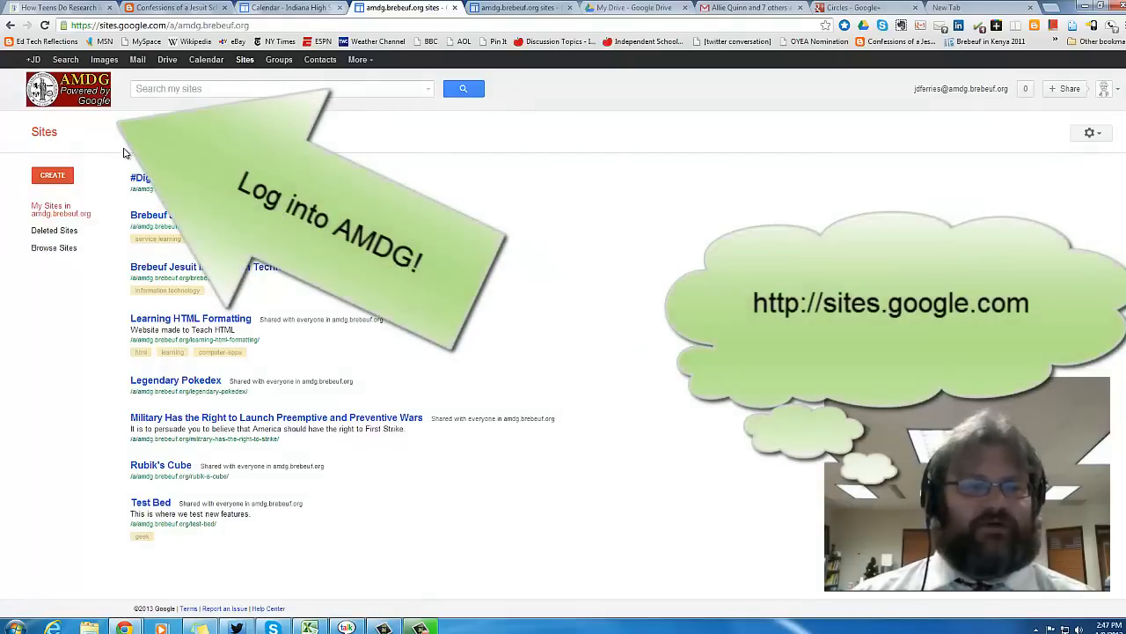
{"action": "mouse_move", "coordinate": [109, 130]}
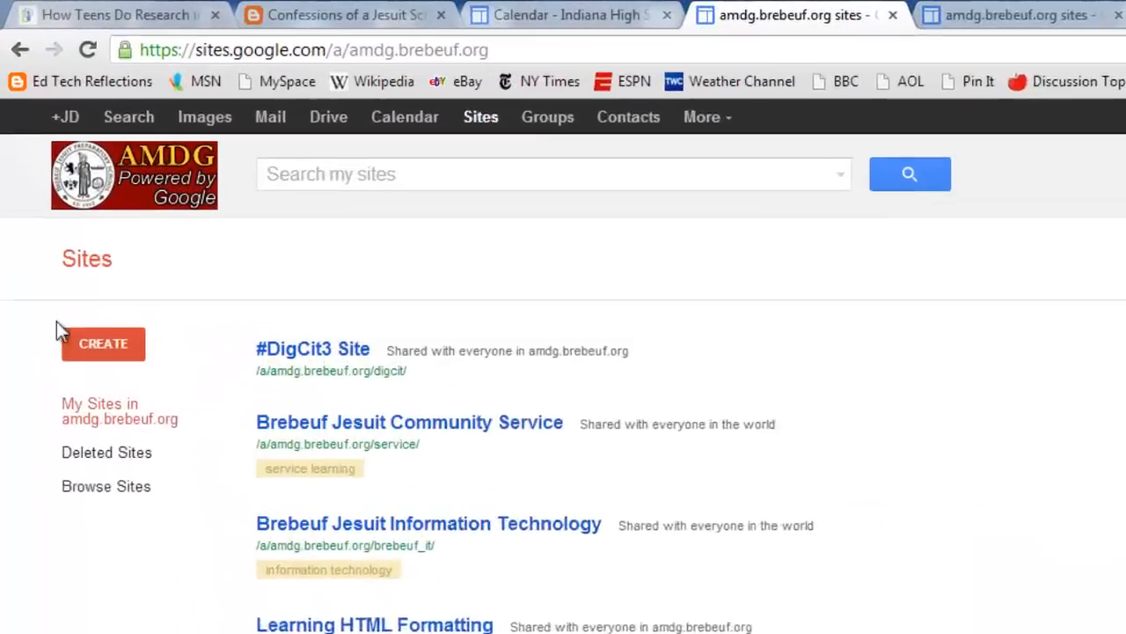
- Start creating a new site from the Sites home page
{"action": "left_click", "coordinate": [102, 343]}
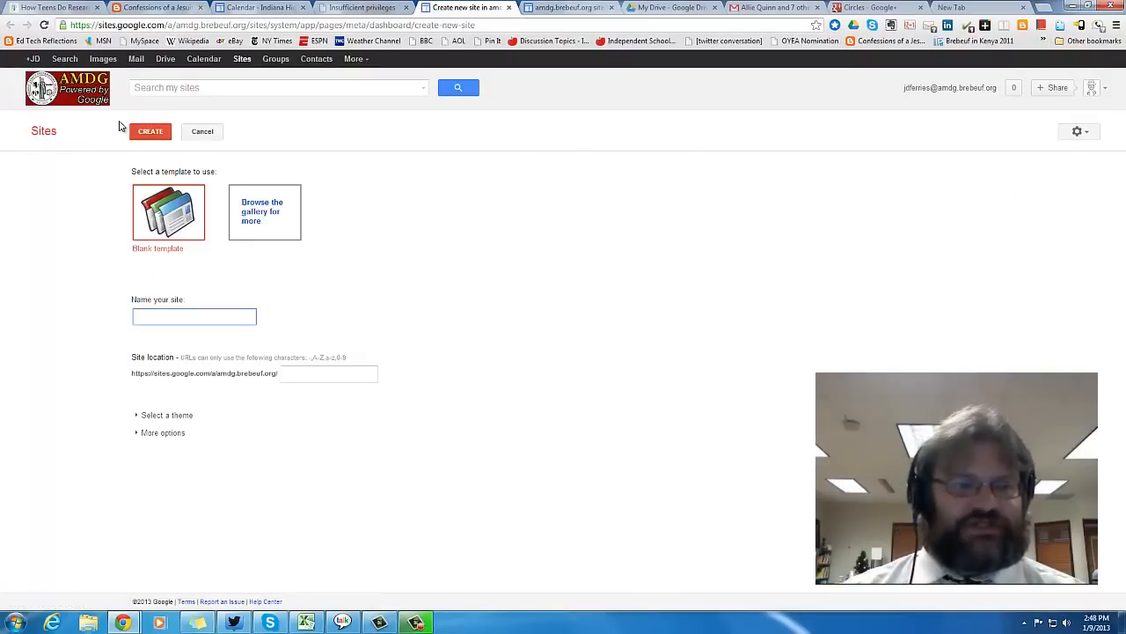
{"action": "mouse_move", "coordinate": [76, 145]}
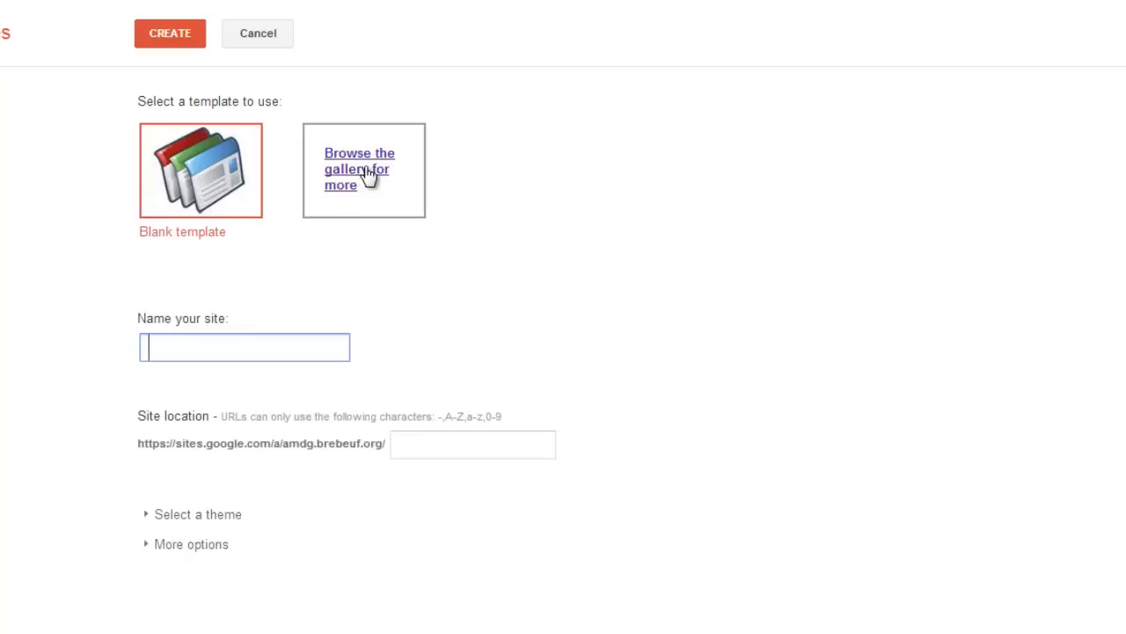
- Browse the template gallery's Featured, Personal & family and Schools & education categories
{"action": "left_click", "coordinate": [359, 169]}
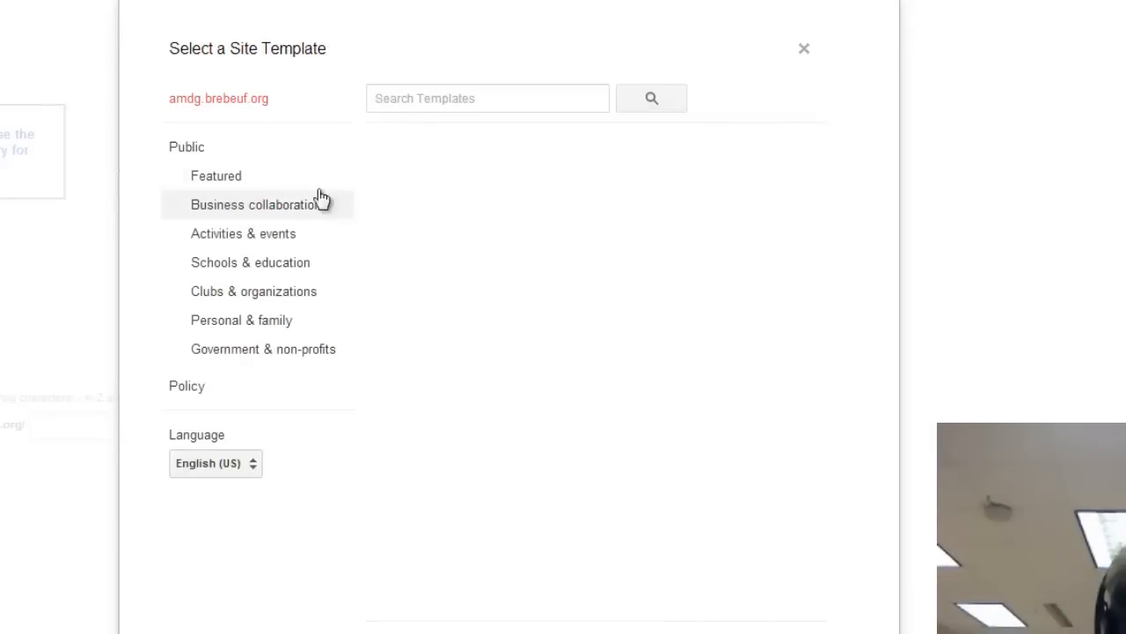
{"action": "mouse_move", "coordinate": [227, 181]}
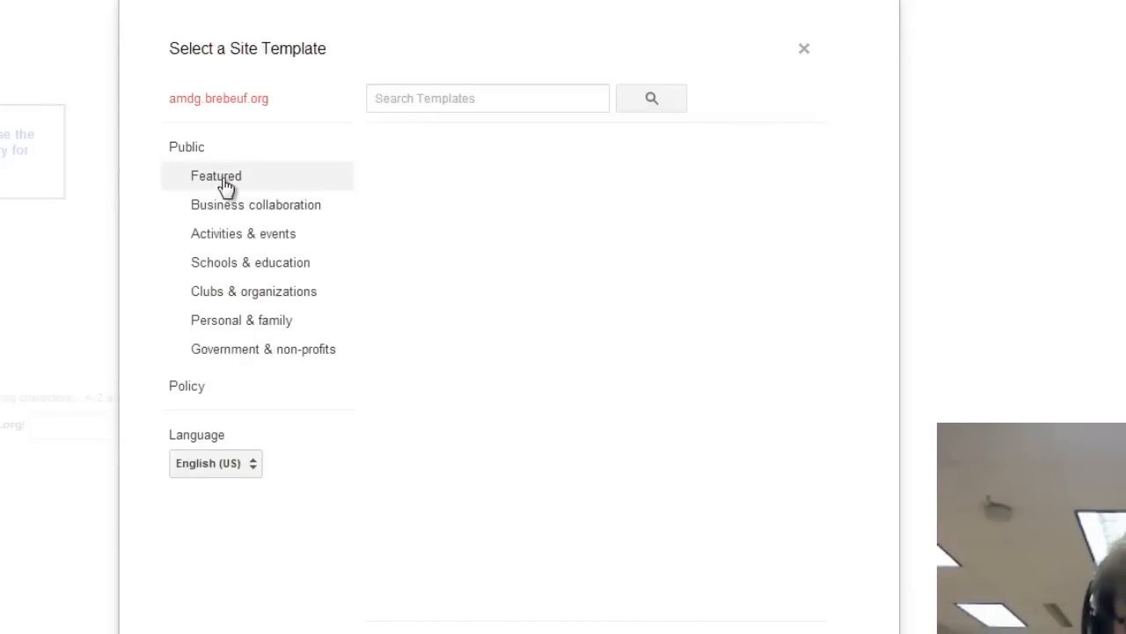
{"action": "left_click", "coordinate": [215, 175]}
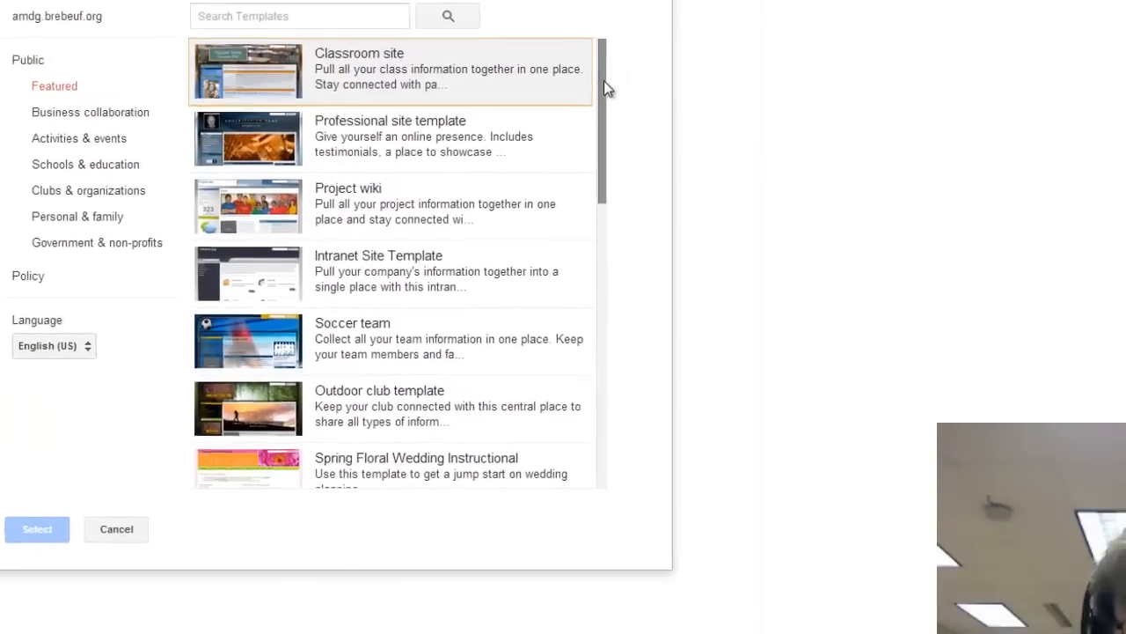
{"action": "scroll", "scroll_direction": "down", "scroll_amount": 3}
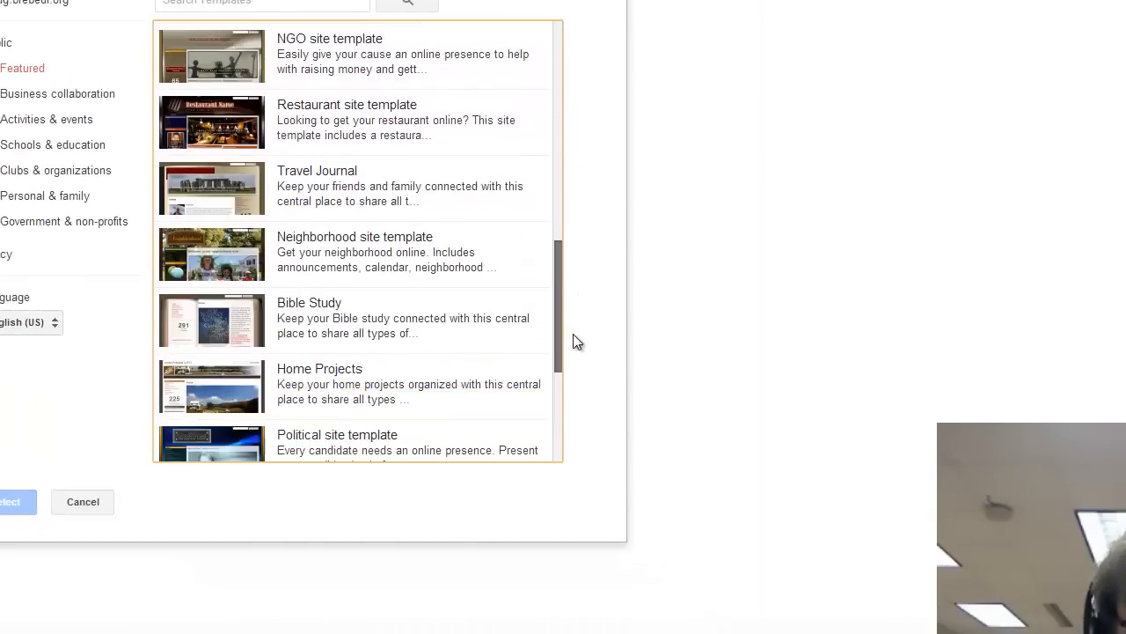
{"action": "left_click", "coordinate": [45, 195]}
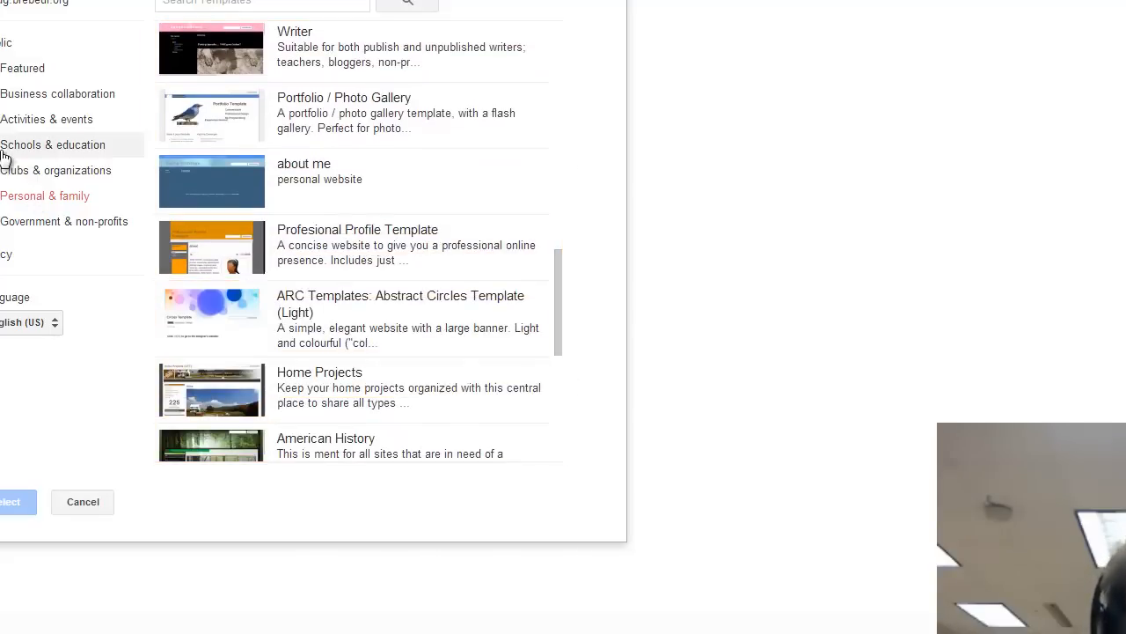
{"action": "left_click", "coordinate": [53, 145]}
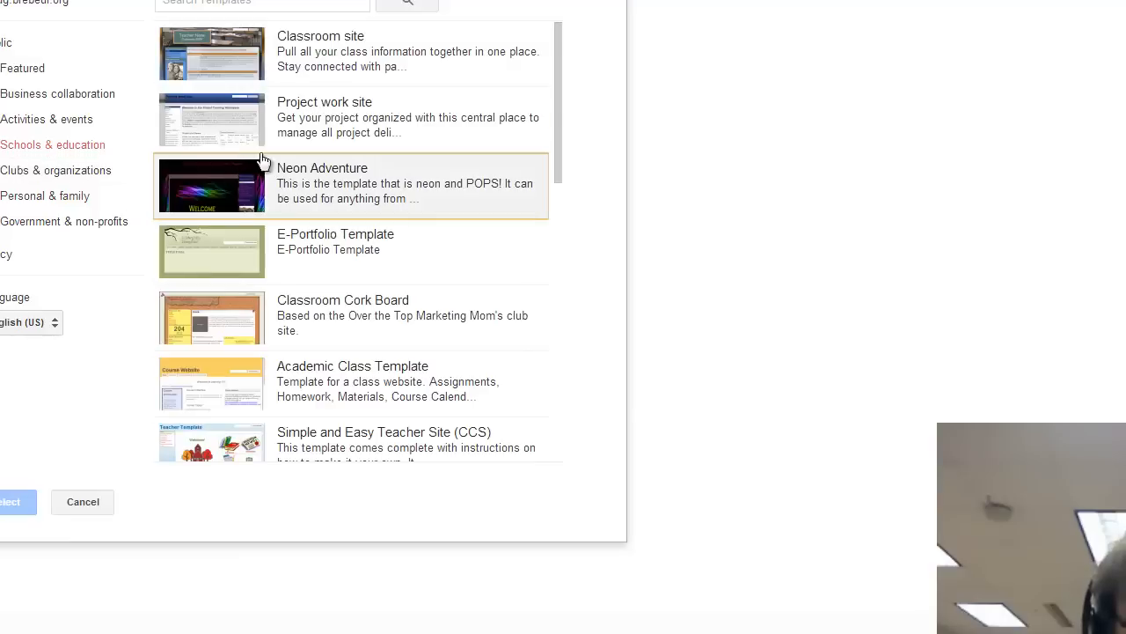
{"action": "scroll", "scroll_direction": "down", "scroll_amount": 3}
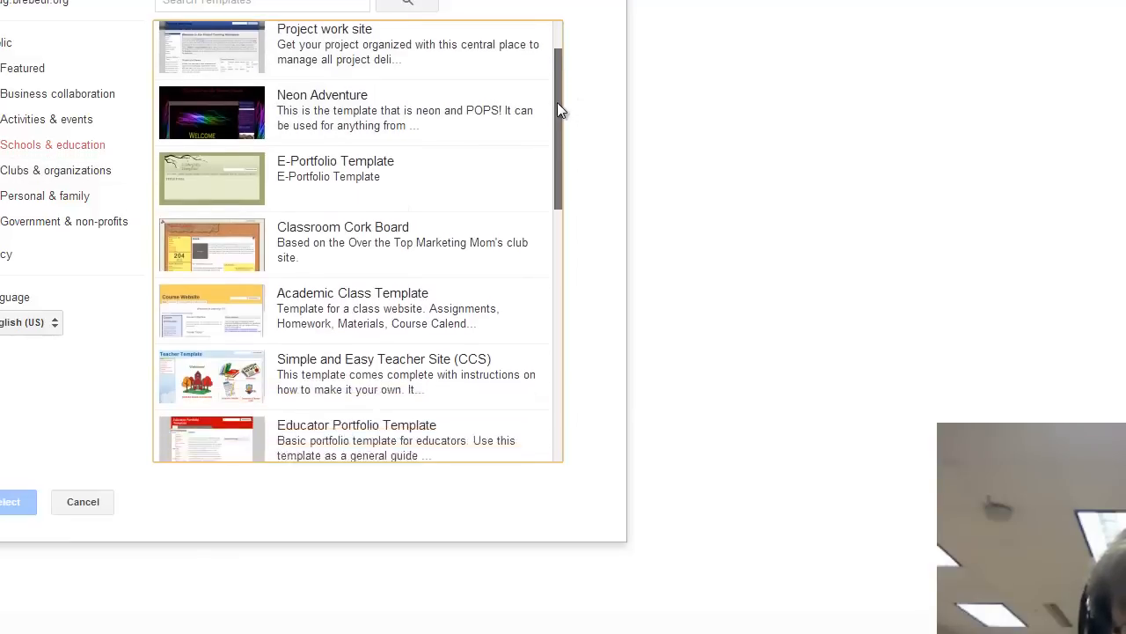
{"action": "scroll", "scroll_direction": "down", "scroll_amount": 3}
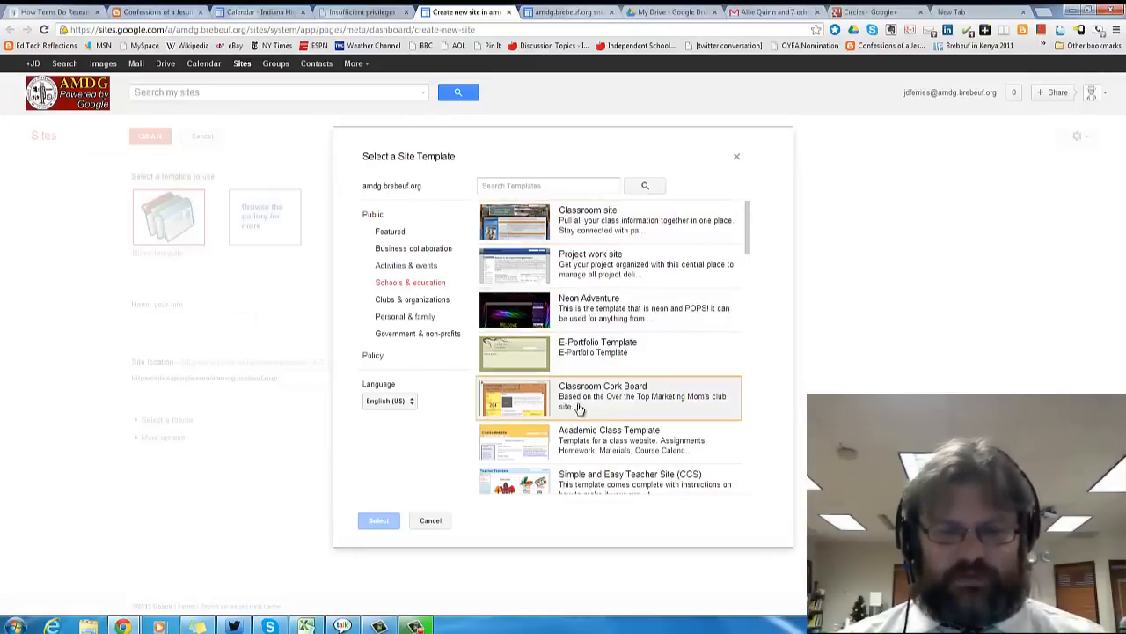
{"action": "mouse_move", "coordinate": [592, 397]}
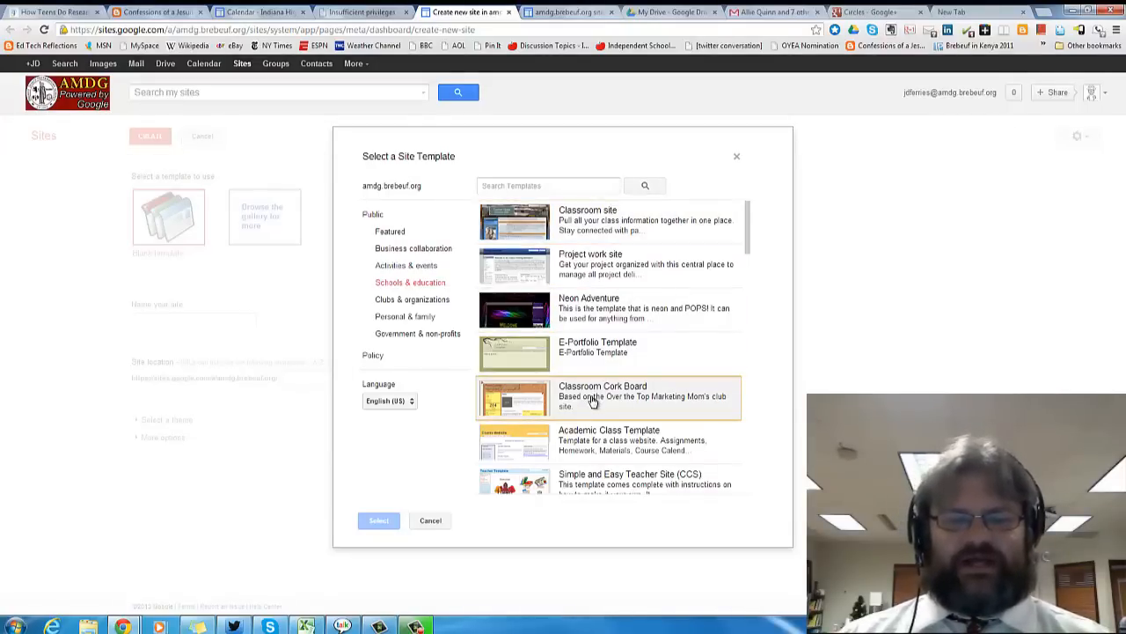
- Preview the Classroom Cork Board template and choose it for the new site
{"action": "left_click", "coordinate": [593, 397]}
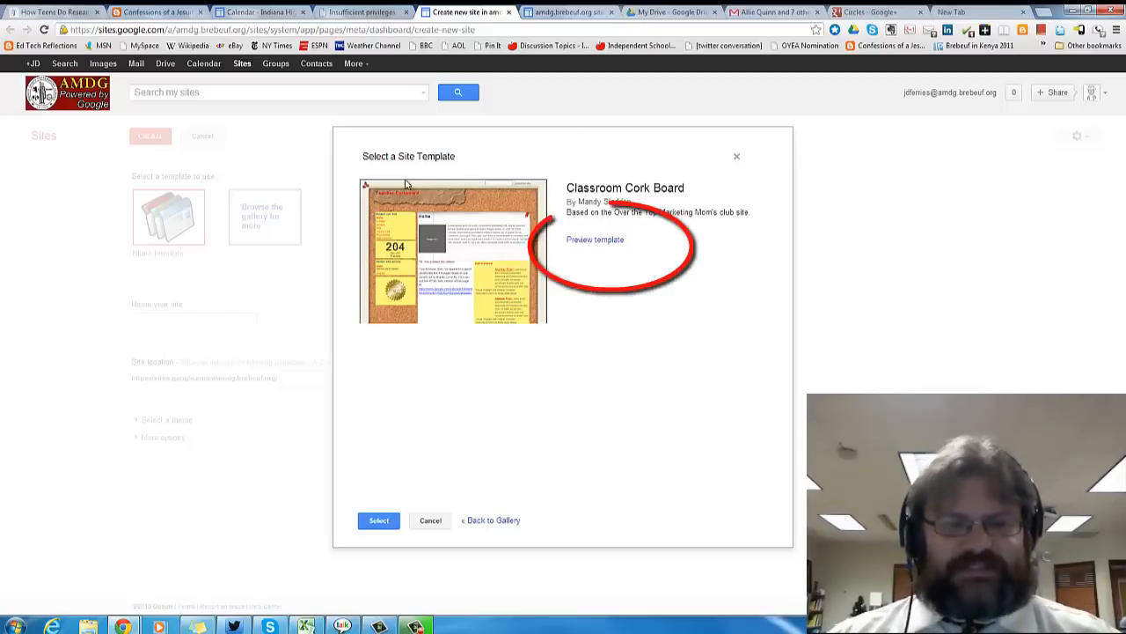
{"action": "left_click", "coordinate": [594, 240]}
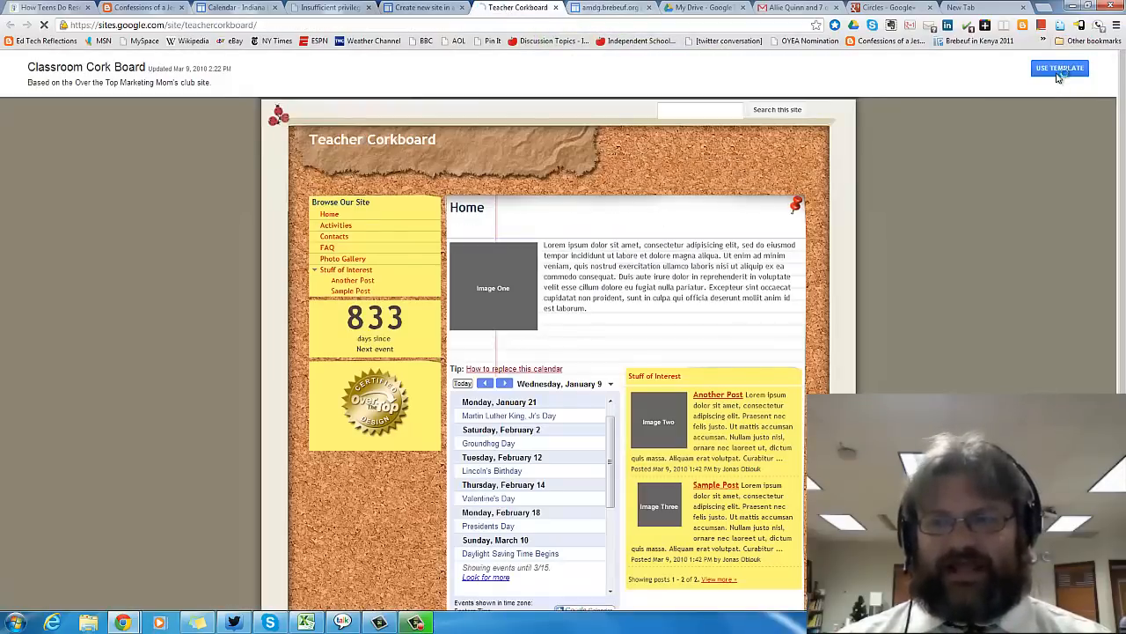
{"action": "left_click", "coordinate": [1060, 67]}
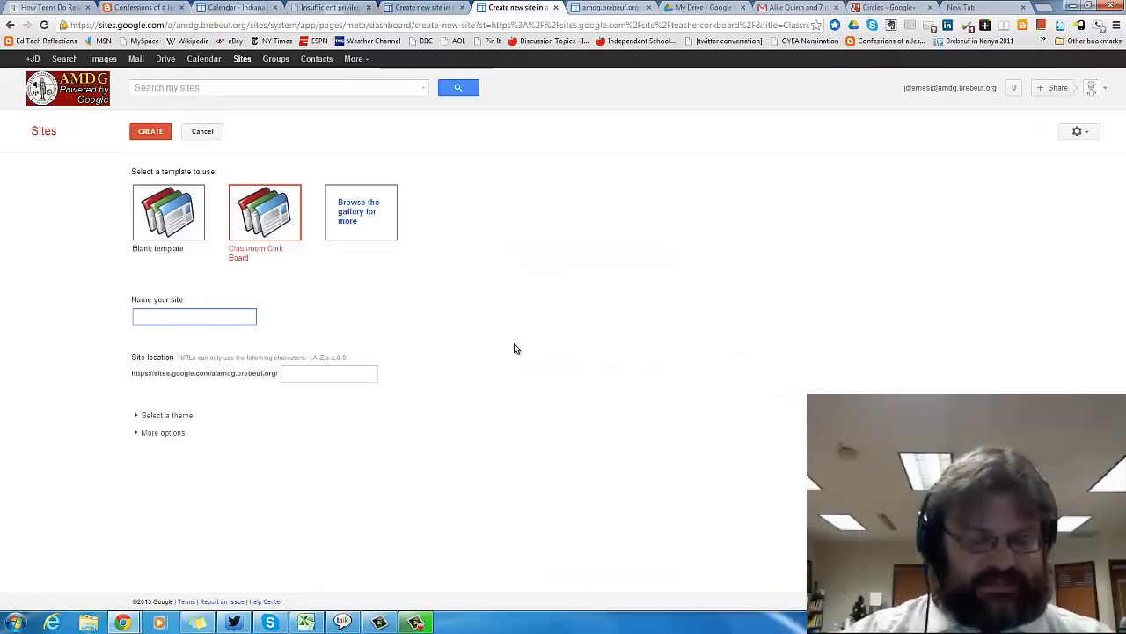
- Name the site #DigCit 3 at digcit-3, set category Education, and create it
{"action": "type", "text": "#Dig"}
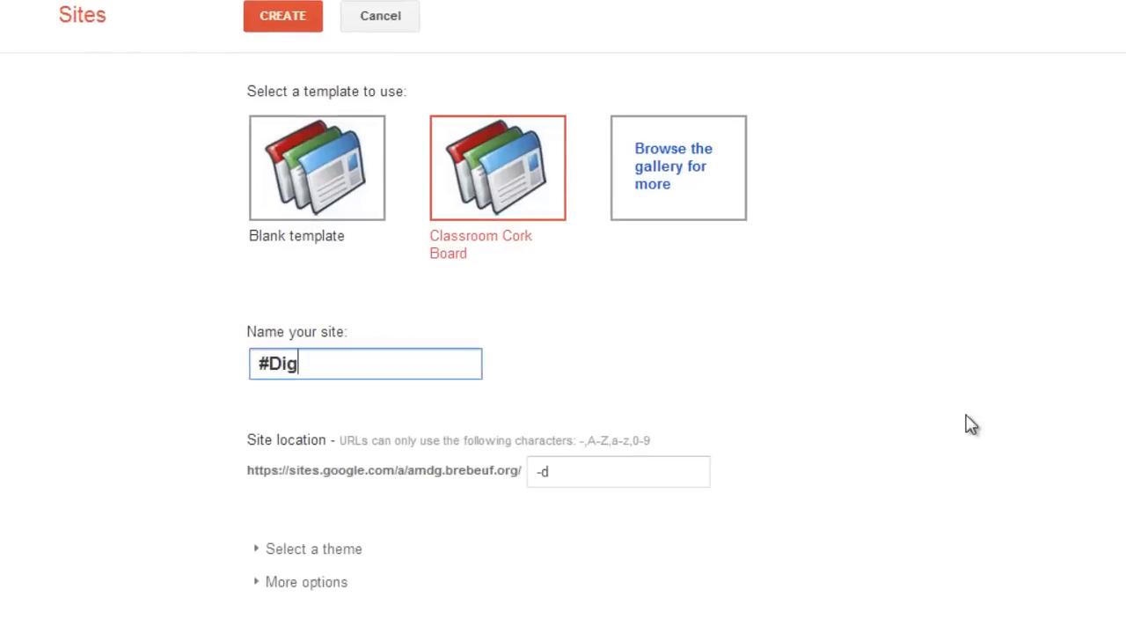
{"action": "type", "text": "Cit 3"}
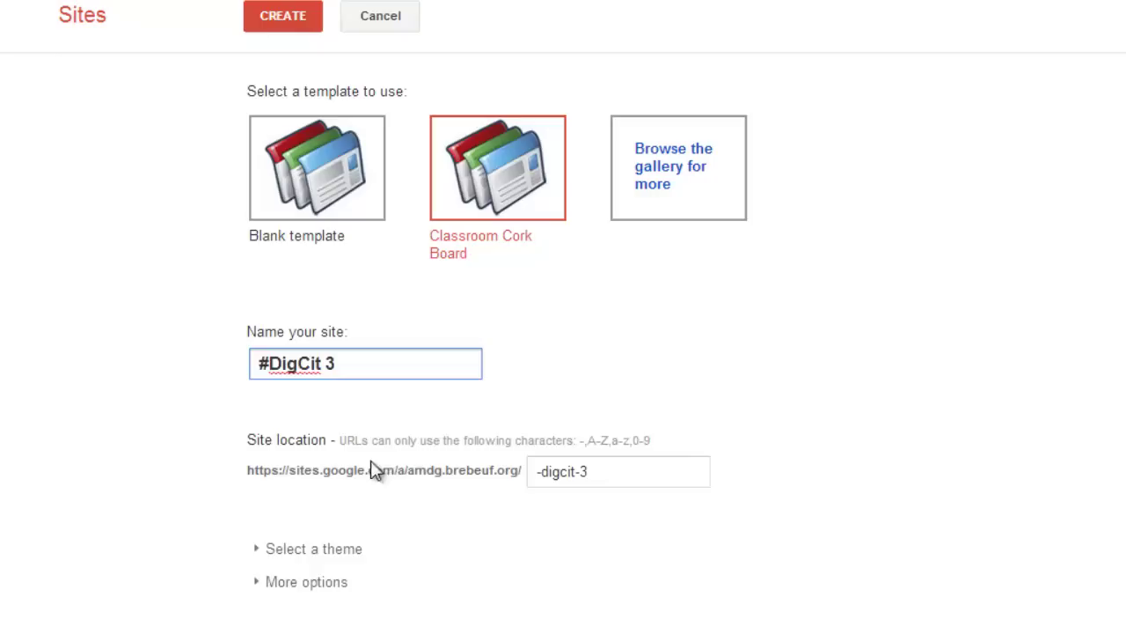
{"action": "mouse_move", "coordinate": [492, 475]}
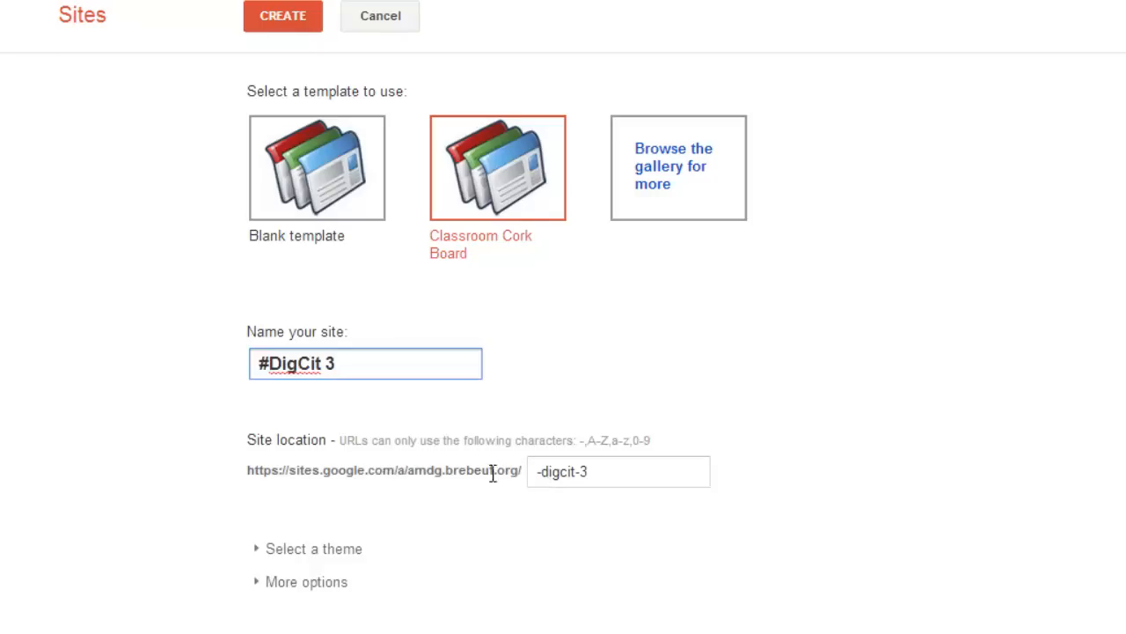
{"action": "left_click", "coordinate": [618, 471]}
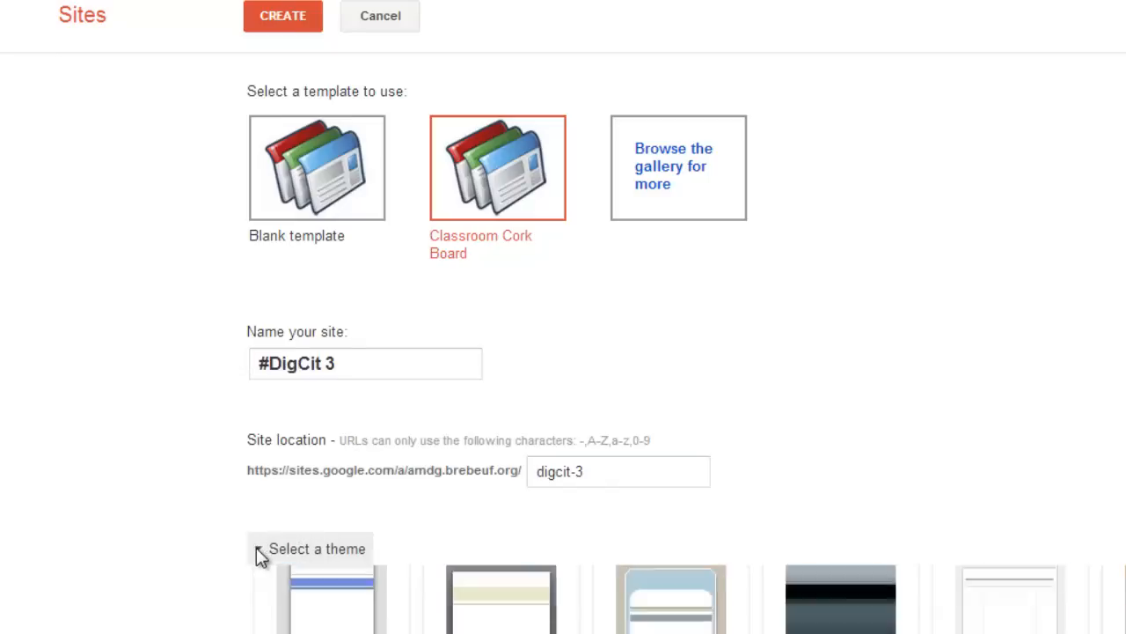
{"action": "scroll", "scroll_direction": "down", "scroll_amount": 3}
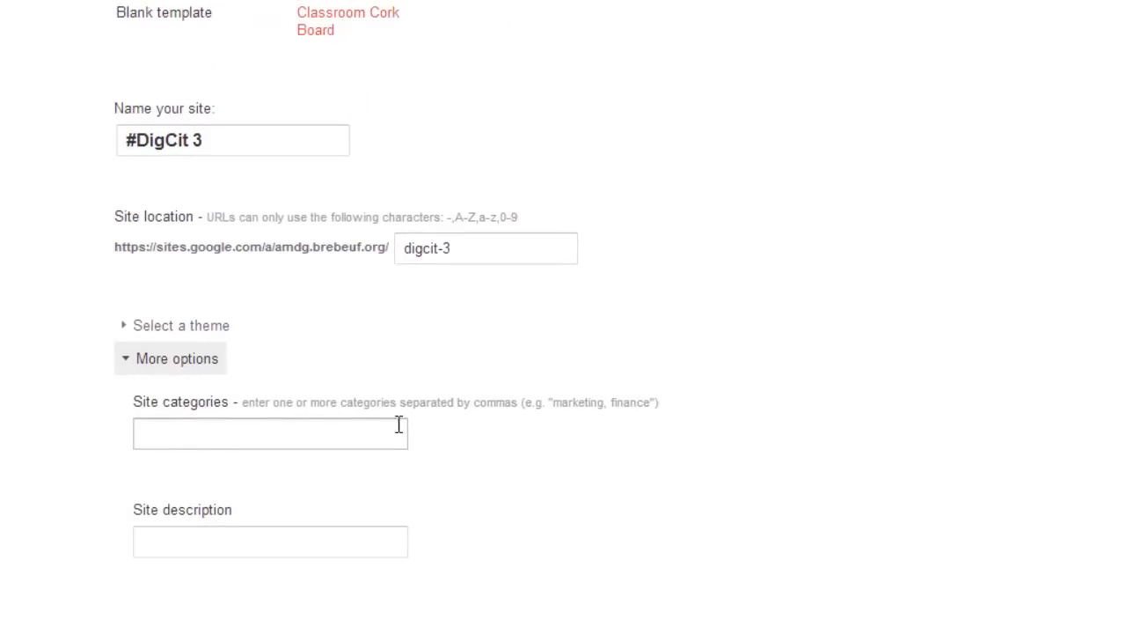
{"action": "mouse_move", "coordinate": [206, 501]}
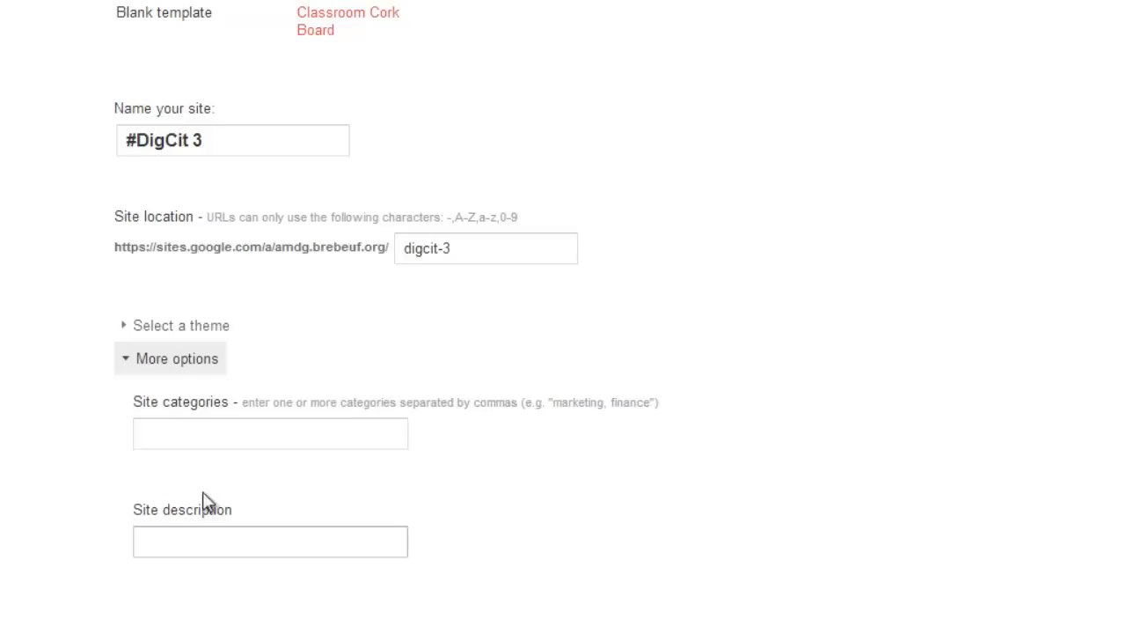
{"action": "type", "text": "Education"}
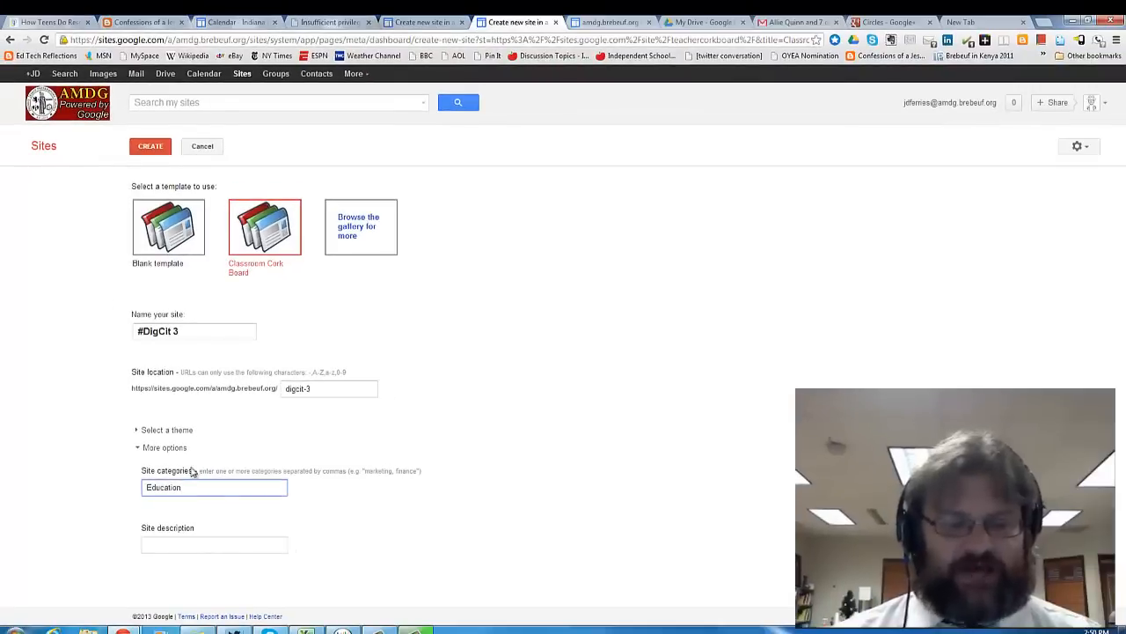
{"action": "left_click", "coordinate": [151, 146]}
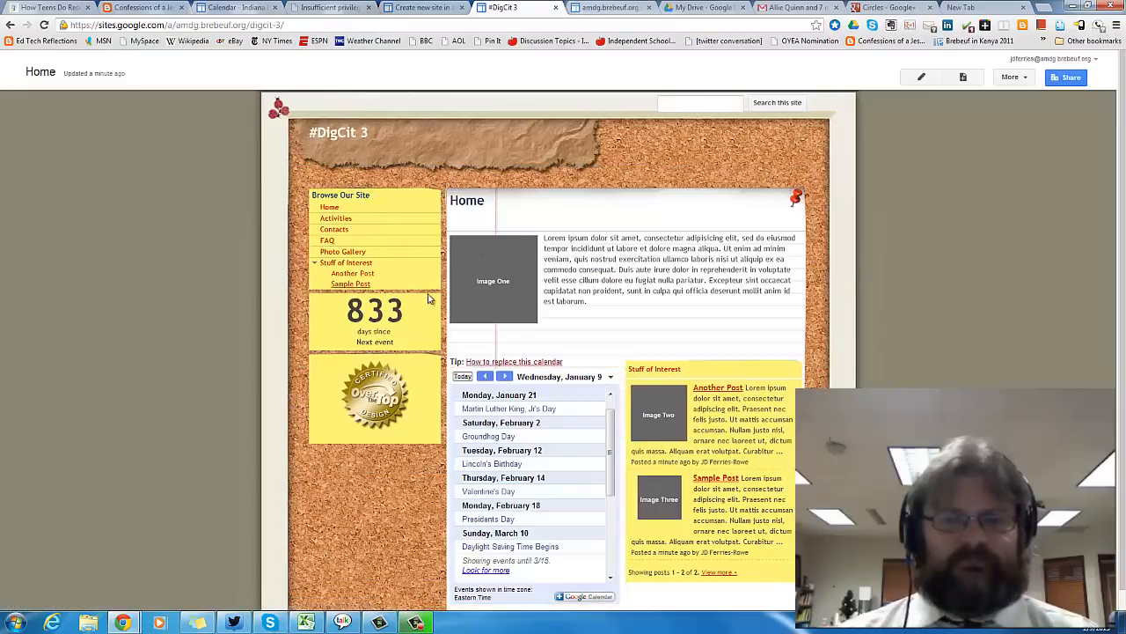
{"action": "mouse_move", "coordinate": [299, 162]}
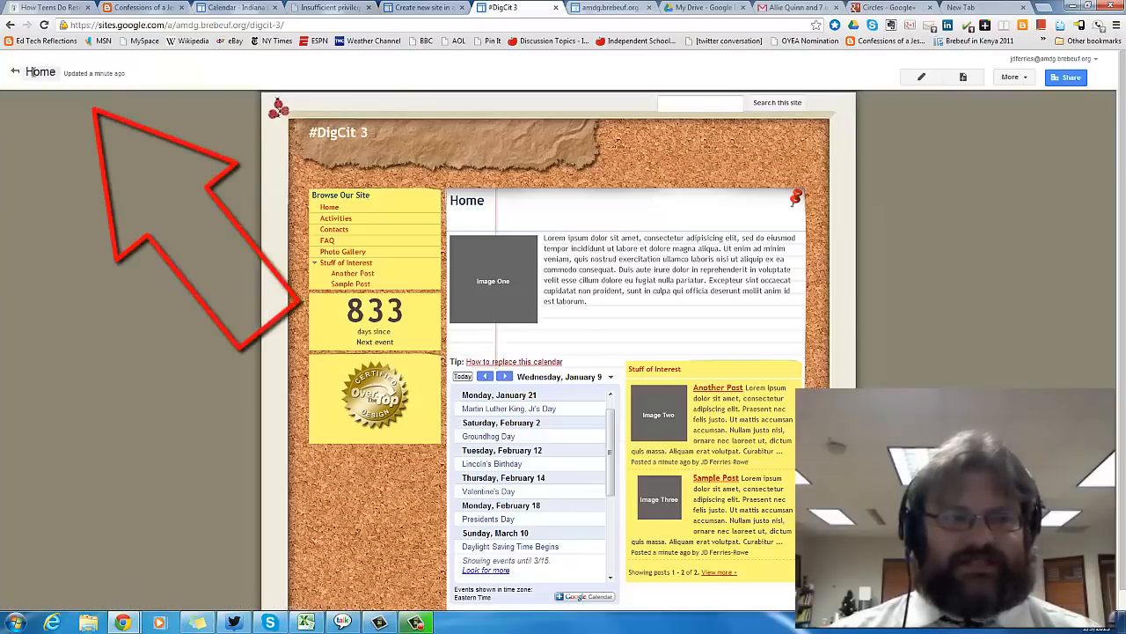
{"action": "mouse_move", "coordinate": [922, 77]}
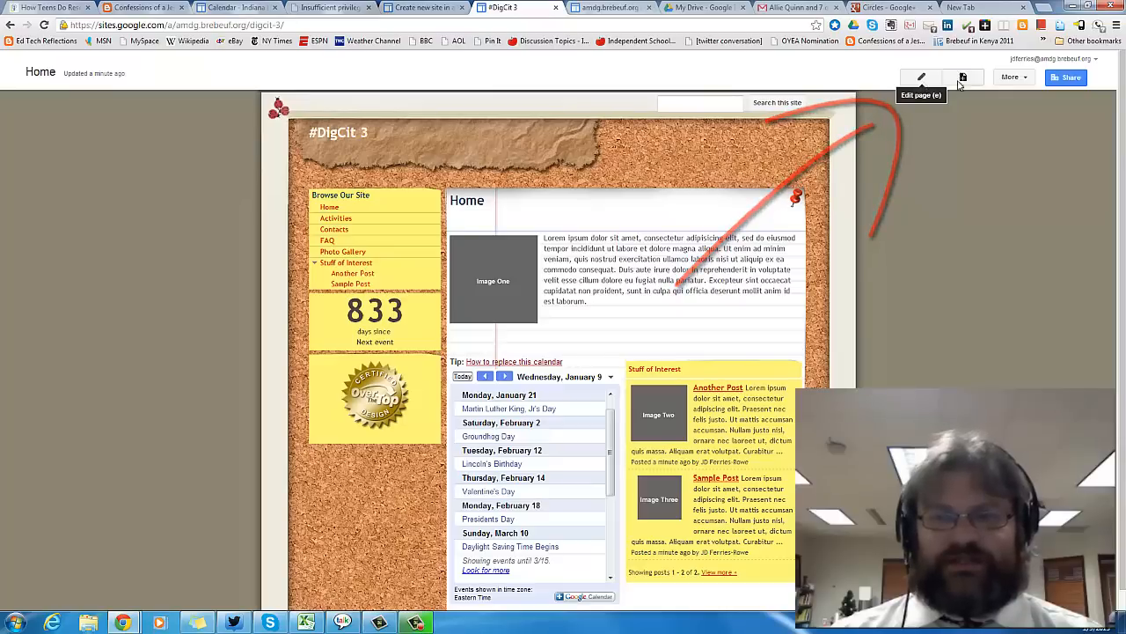
{"action": "left_click", "coordinate": [1013, 78]}
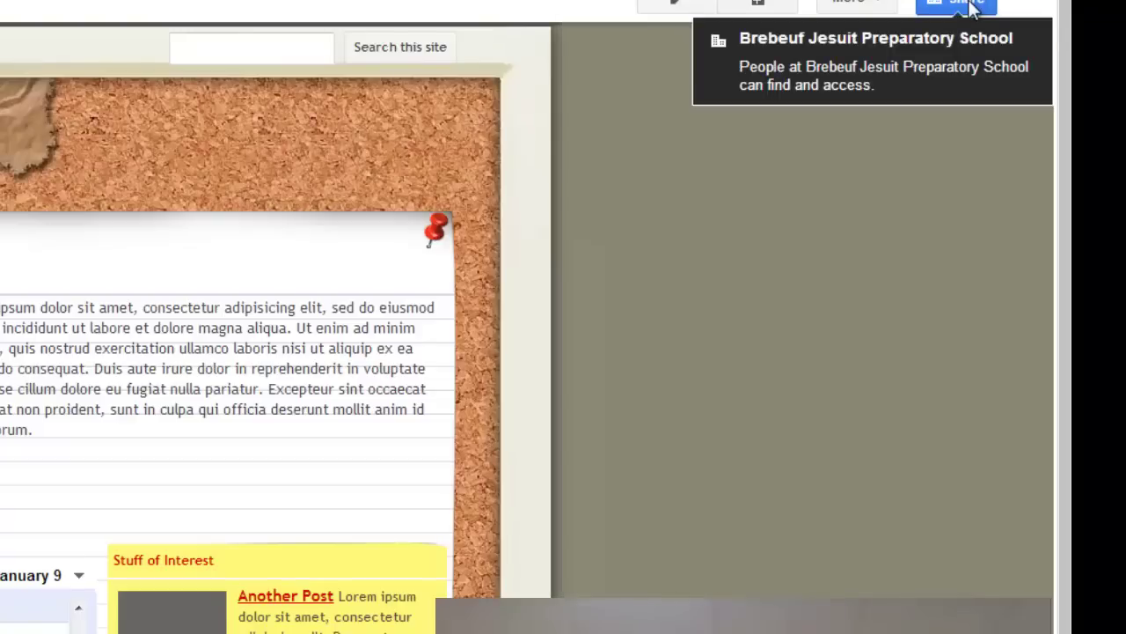
{"action": "mouse_move", "coordinate": [989, 15]}
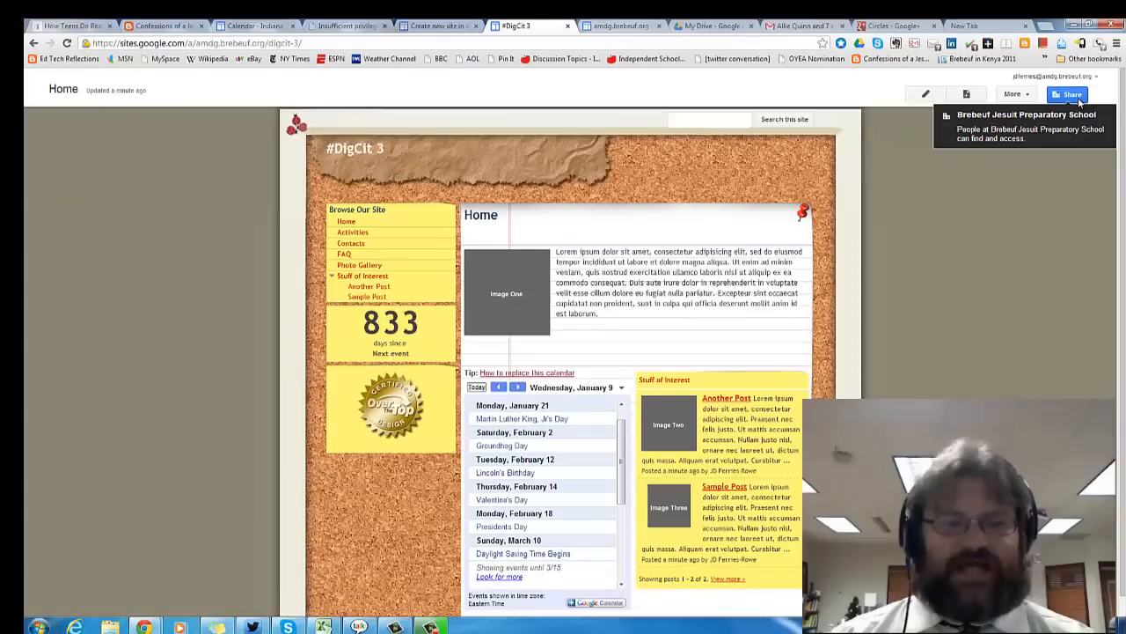
{"action": "mouse_move", "coordinate": [1046, 218]}
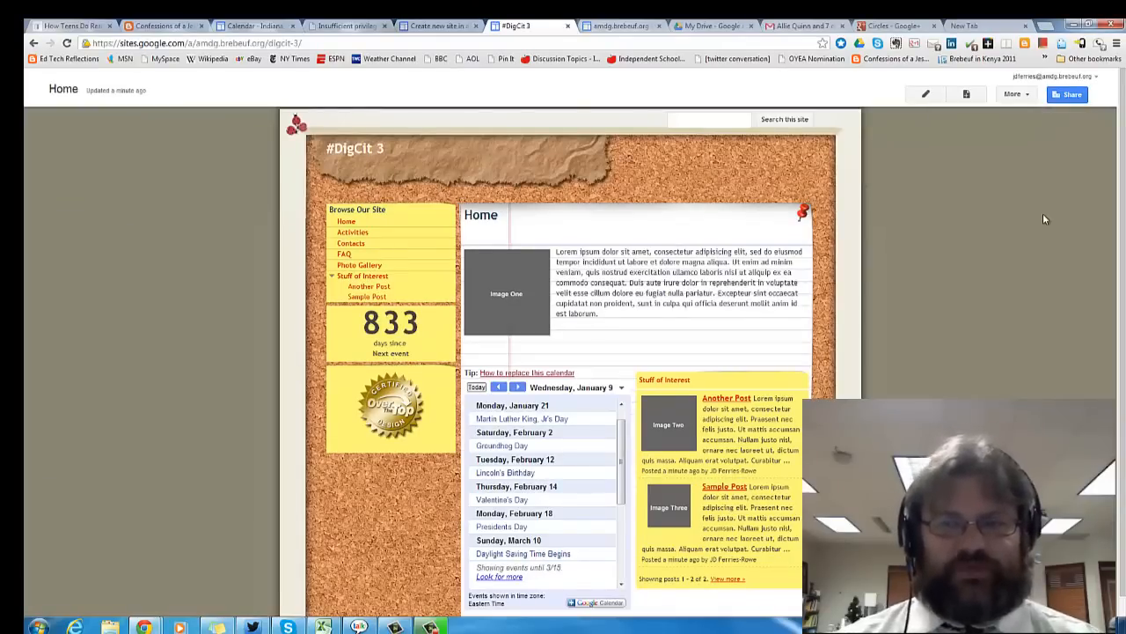
{"action": "scroll", "scroll_direction": "down", "scroll_amount": 3}
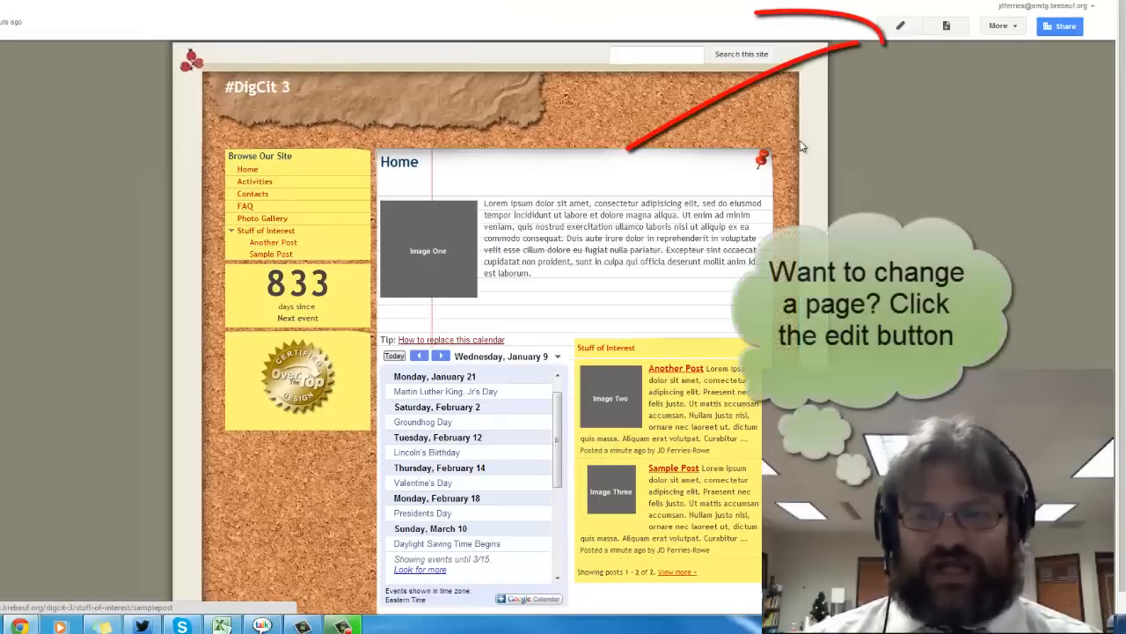
- Start editing the Home placeholder paragraph, then go to the Another Post page
{"action": "left_click", "coordinate": [901, 25]}
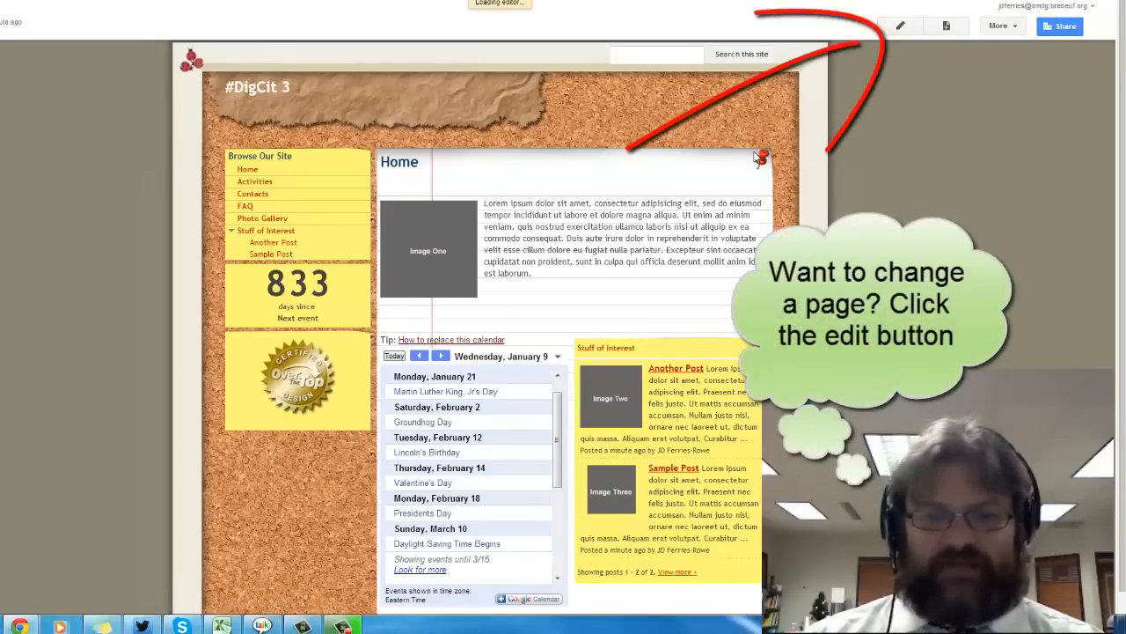
{"action": "left_click", "coordinate": [901, 26]}
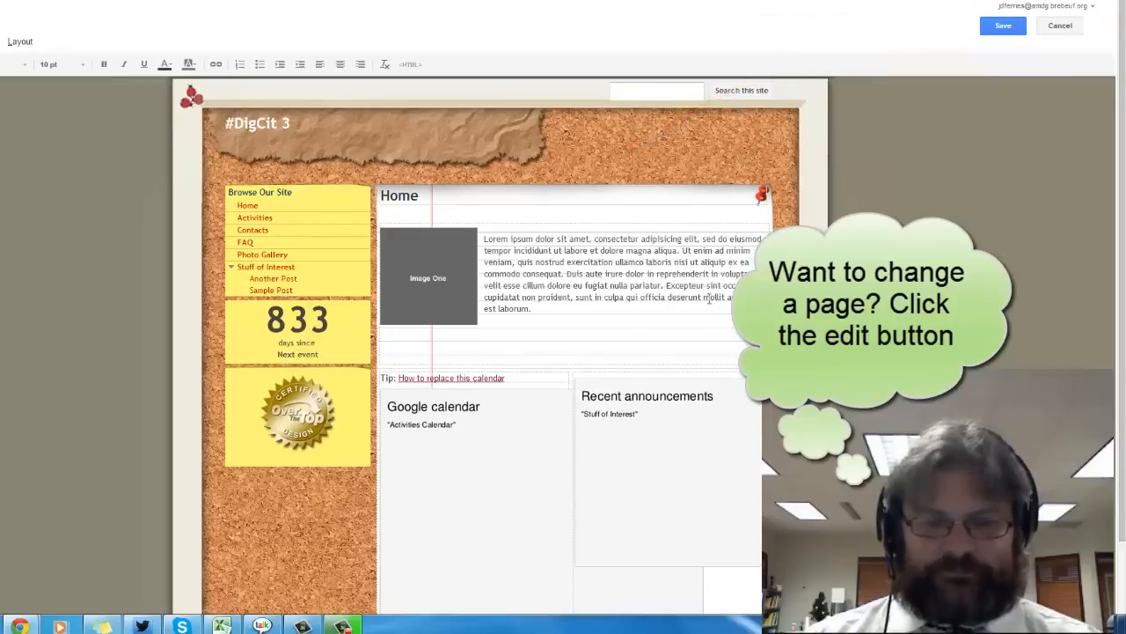
{"action": "left_click", "coordinate": [428, 278]}
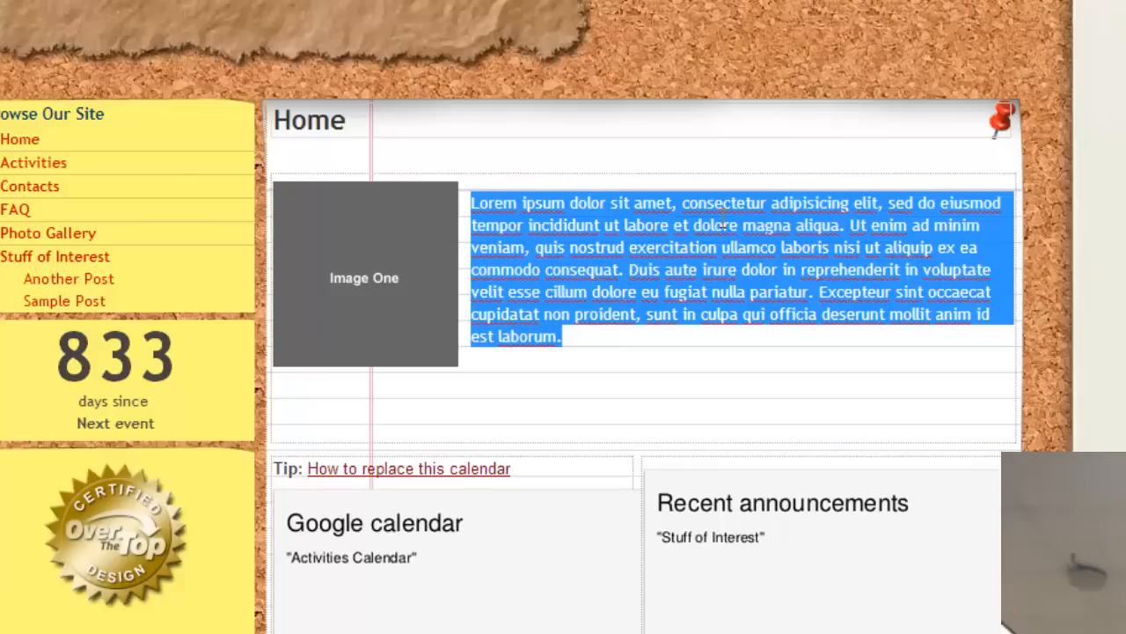
{"action": "mouse_move", "coordinate": [595, 313]}
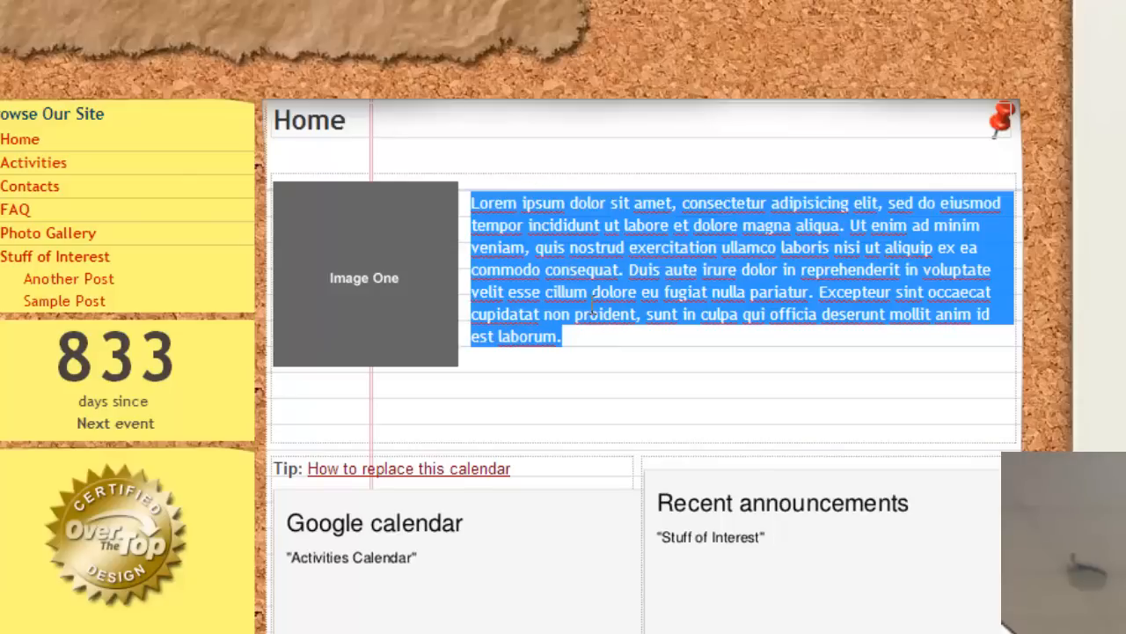
{"action": "mouse_move", "coordinate": [1047, 330]}
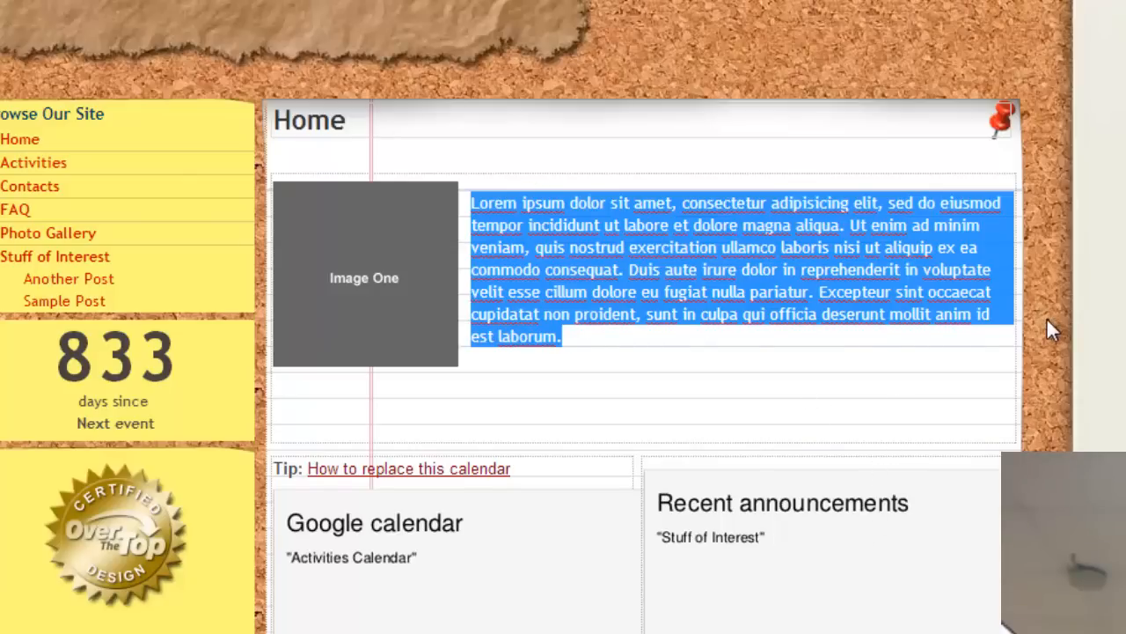
{"action": "left_click", "coordinate": [708, 345]}
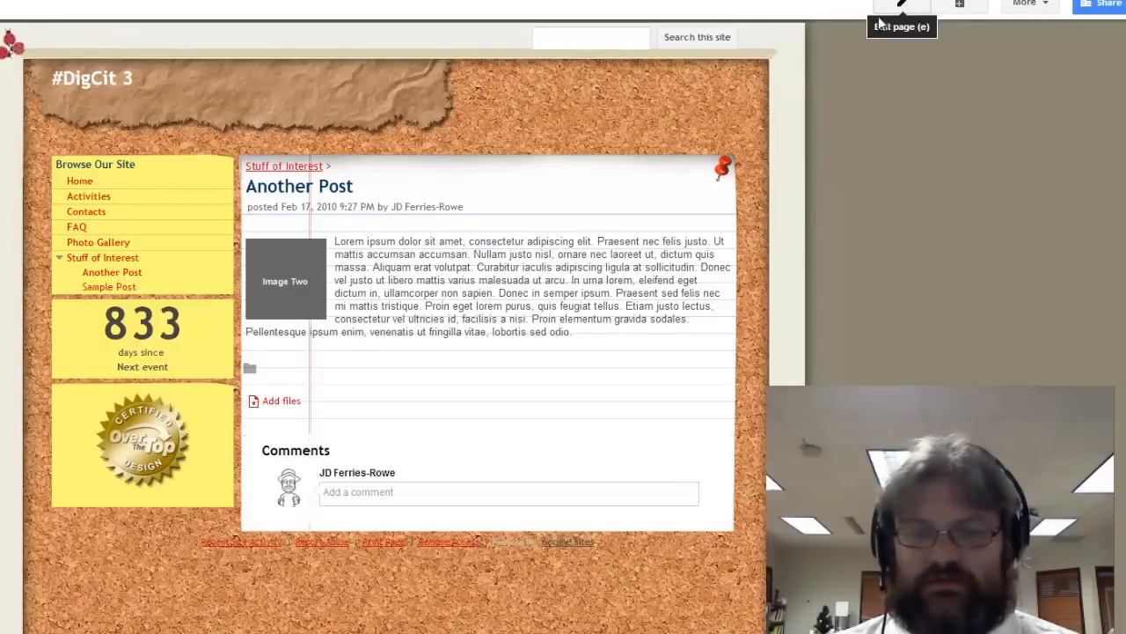
- Change Another Post to 'Dig Cit is the best class ever!!!', save it, and return Home
{"action": "left_click", "coordinate": [912, 4]}
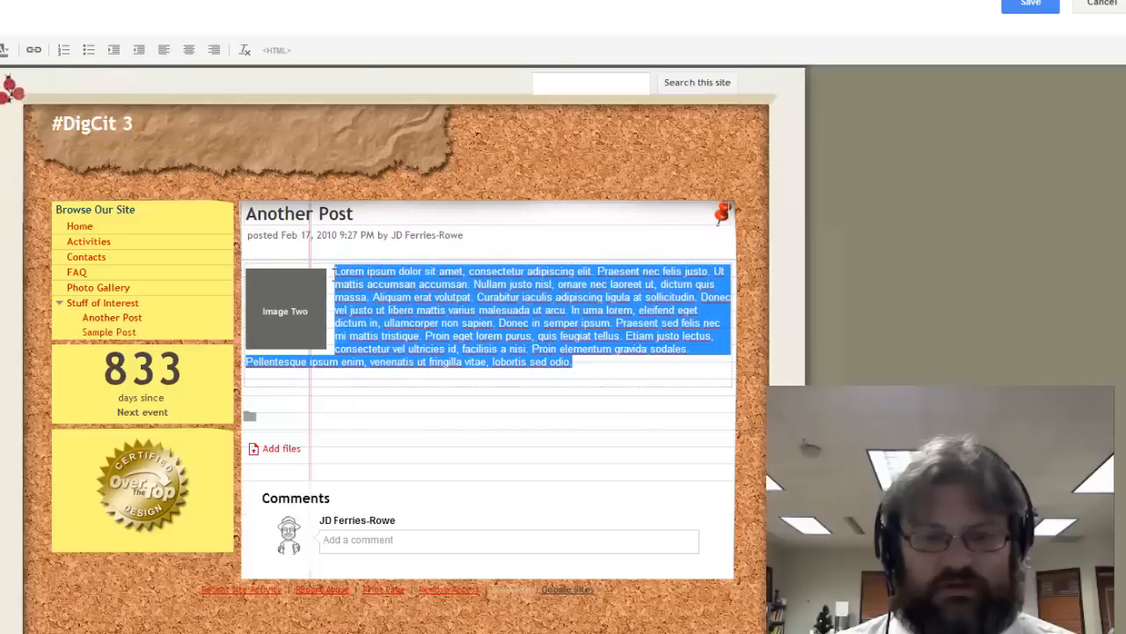
{"action": "type", "text": "Dig Cit is"}
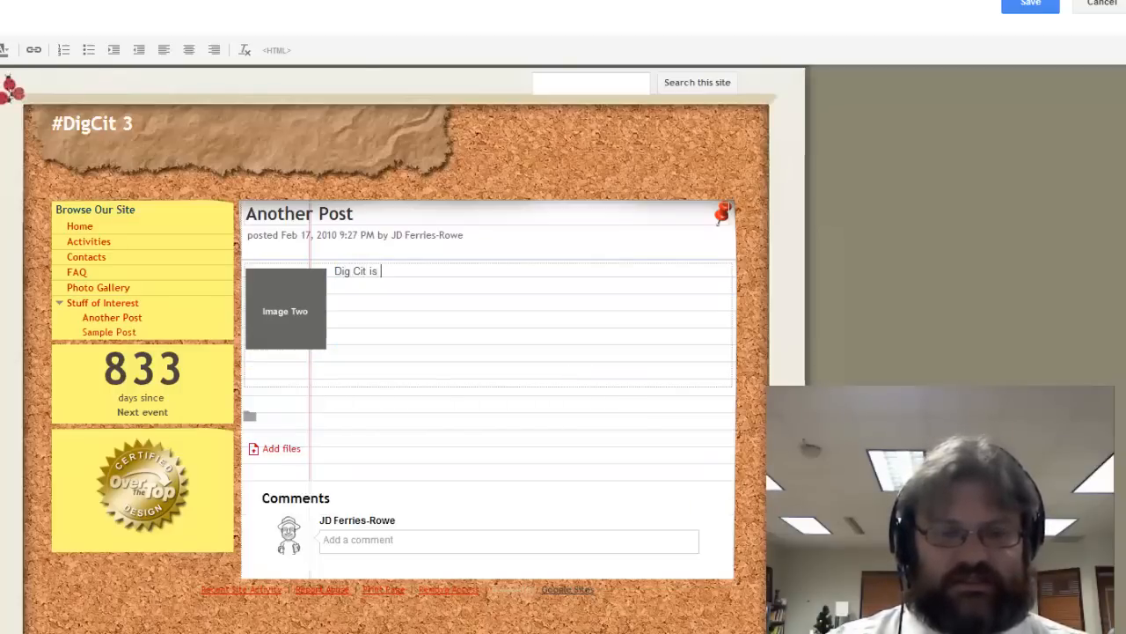
{"action": "type", "text": "the best class"}
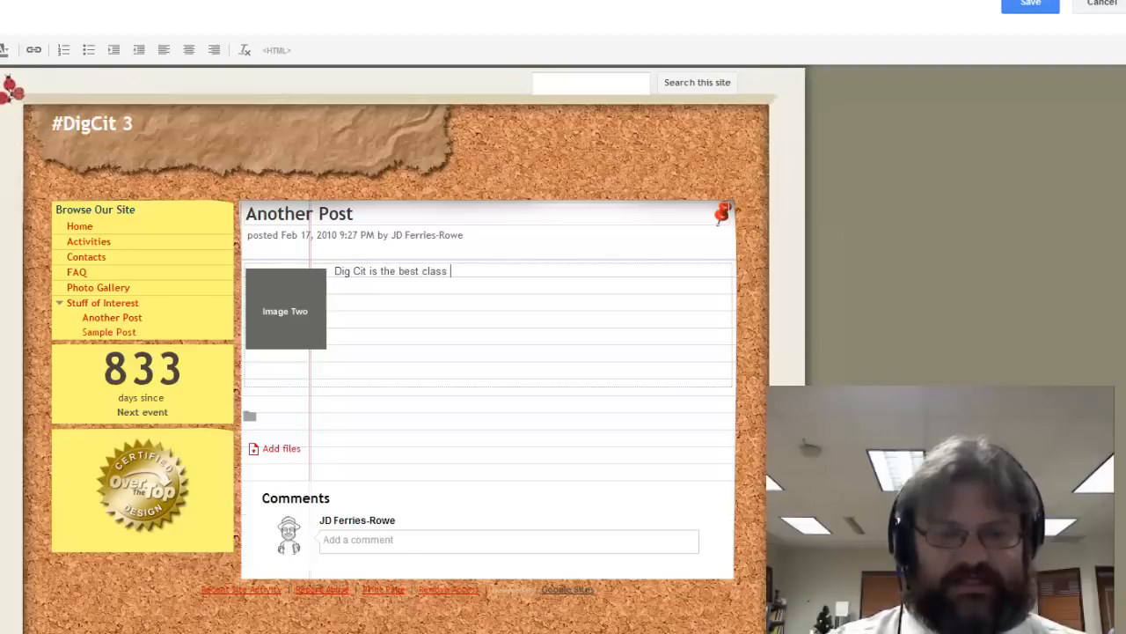
{"action": "type", "text": "ever!!!"}
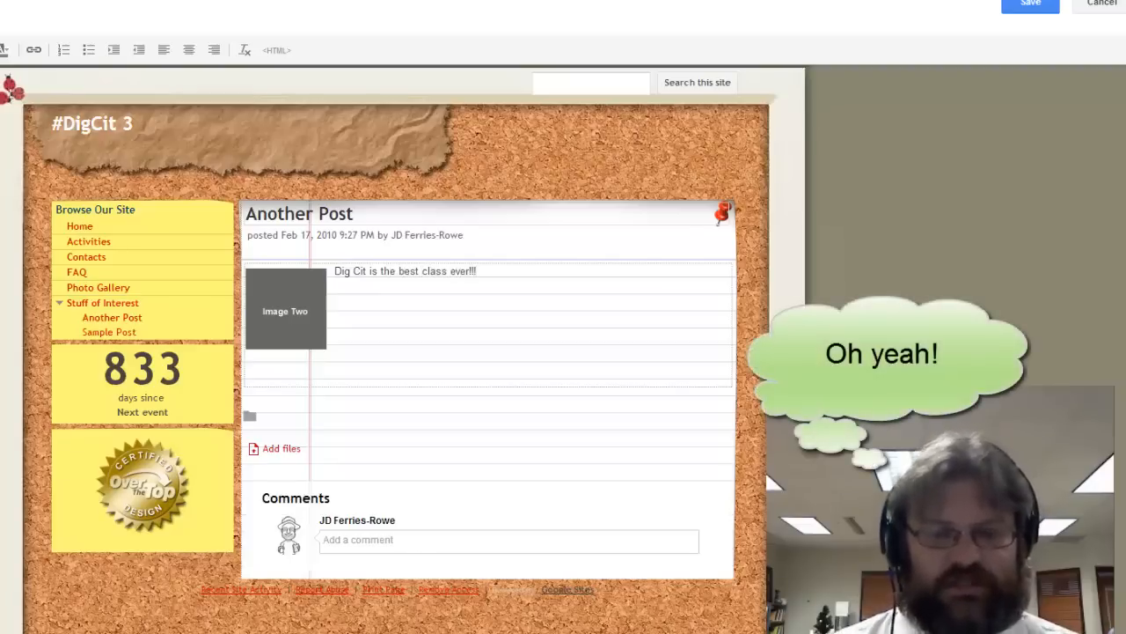
{"action": "mouse_move", "coordinate": [1032, 4]}
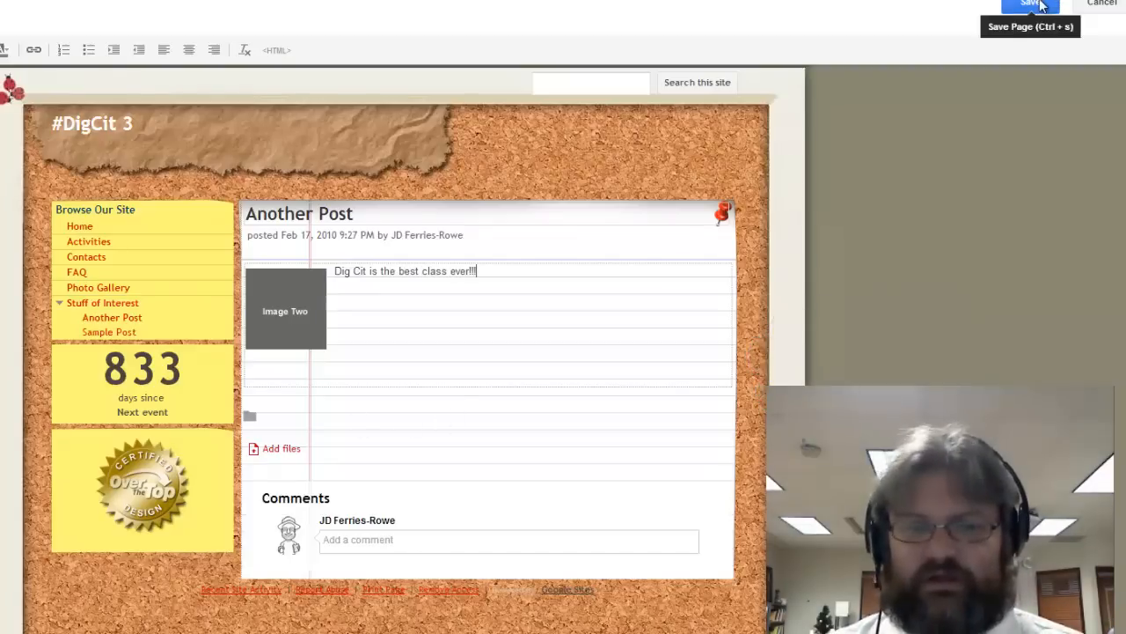
{"action": "left_click", "coordinate": [1035, 4]}
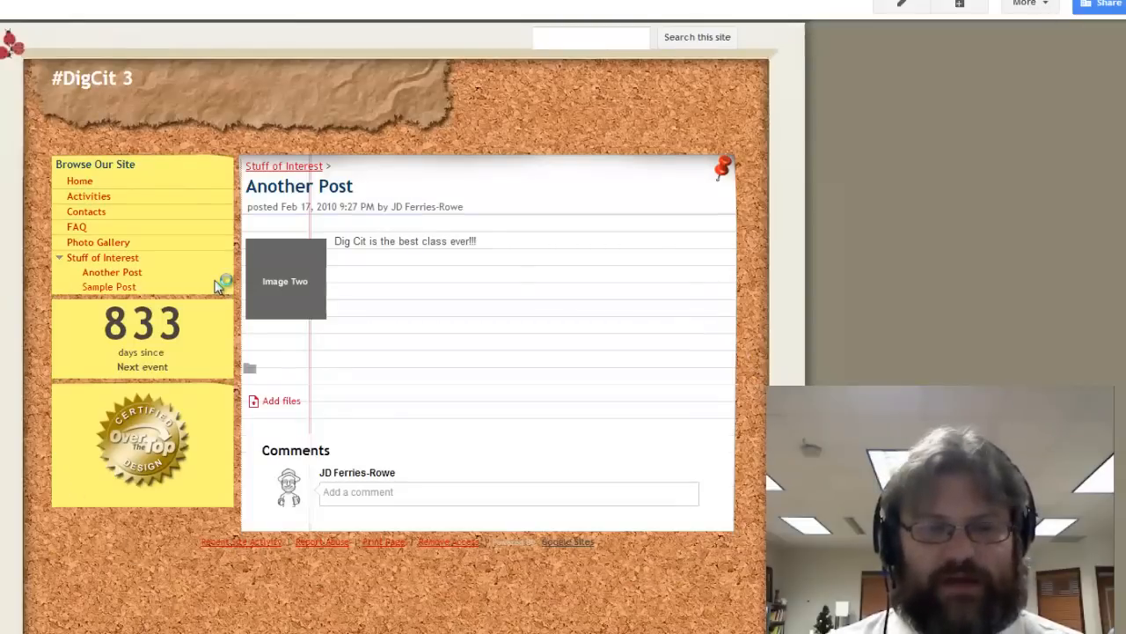
{"action": "left_click", "coordinate": [79, 180]}
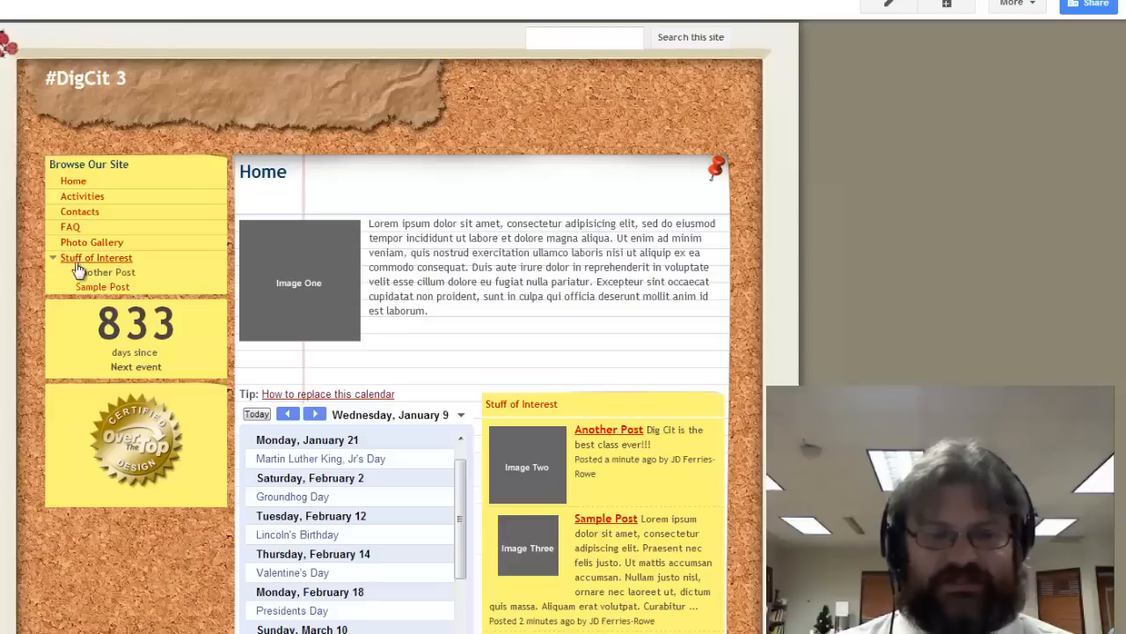
{"action": "mouse_move", "coordinate": [102, 264]}
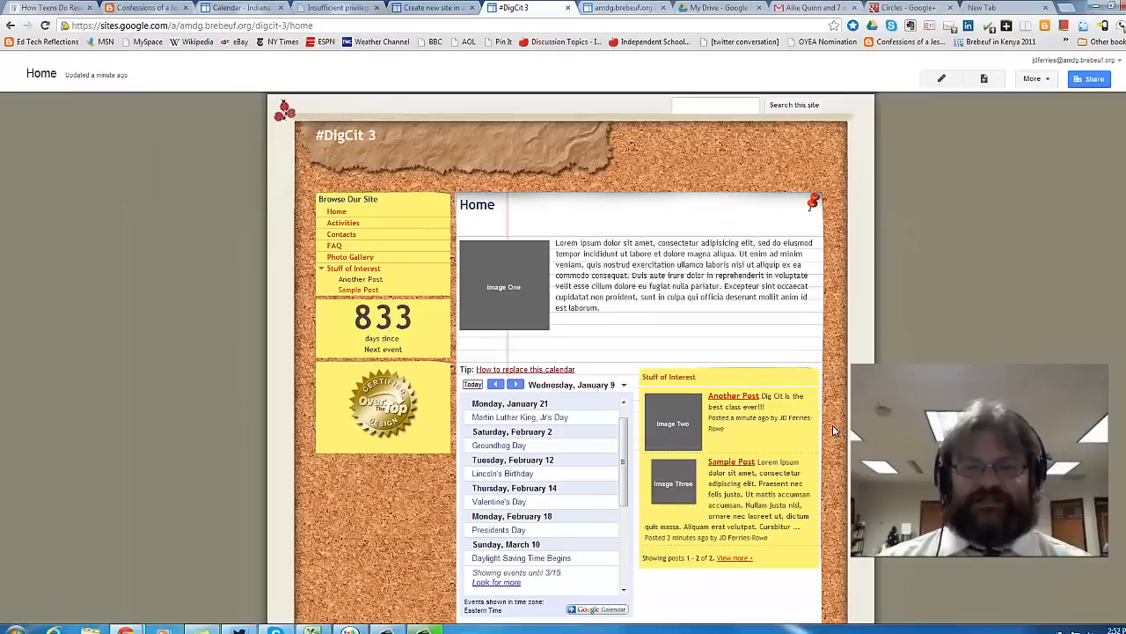
{"action": "mouse_move", "coordinate": [494, 271]}
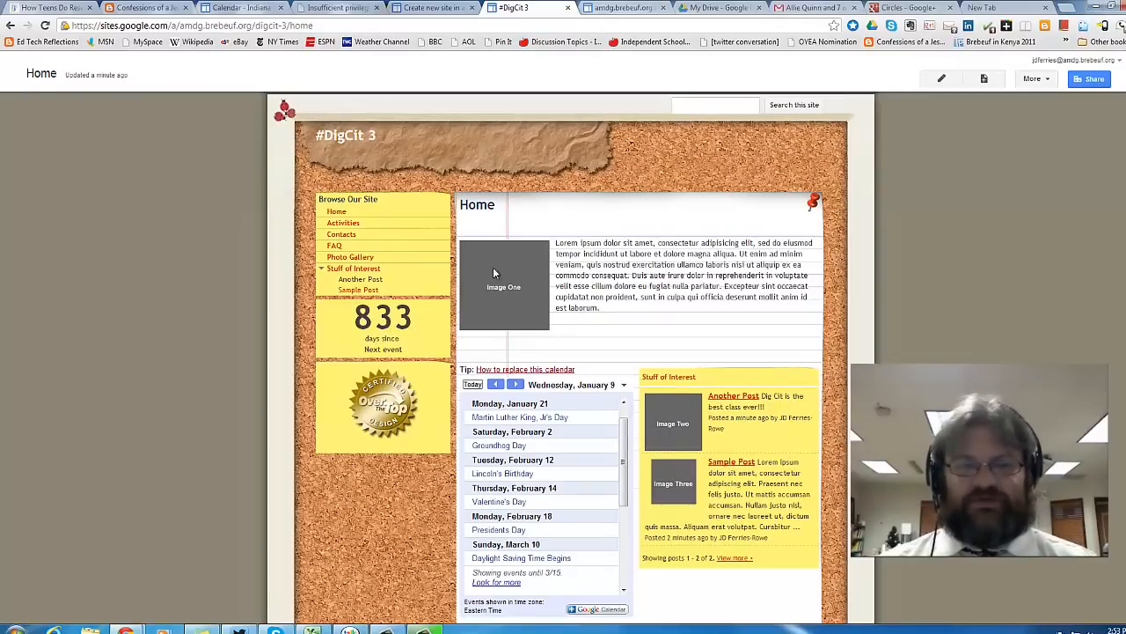
- From the Home editor, go to the Stuff of Interest page listing Another Post and Sample Post
{"action": "left_click", "coordinate": [942, 78]}
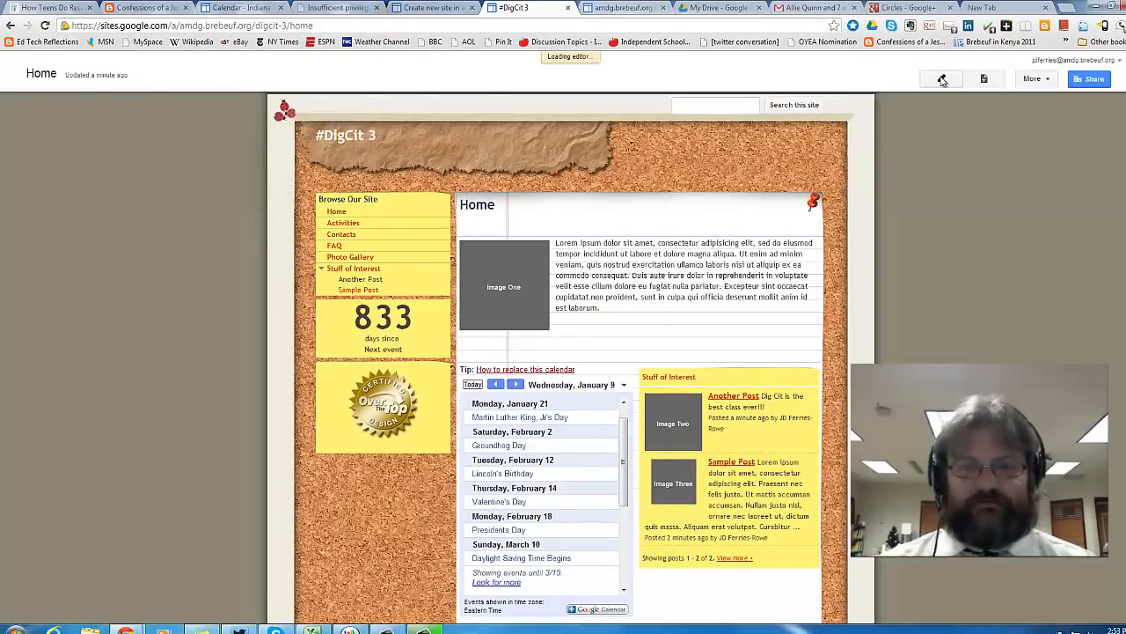
{"action": "left_click", "coordinate": [941, 77]}
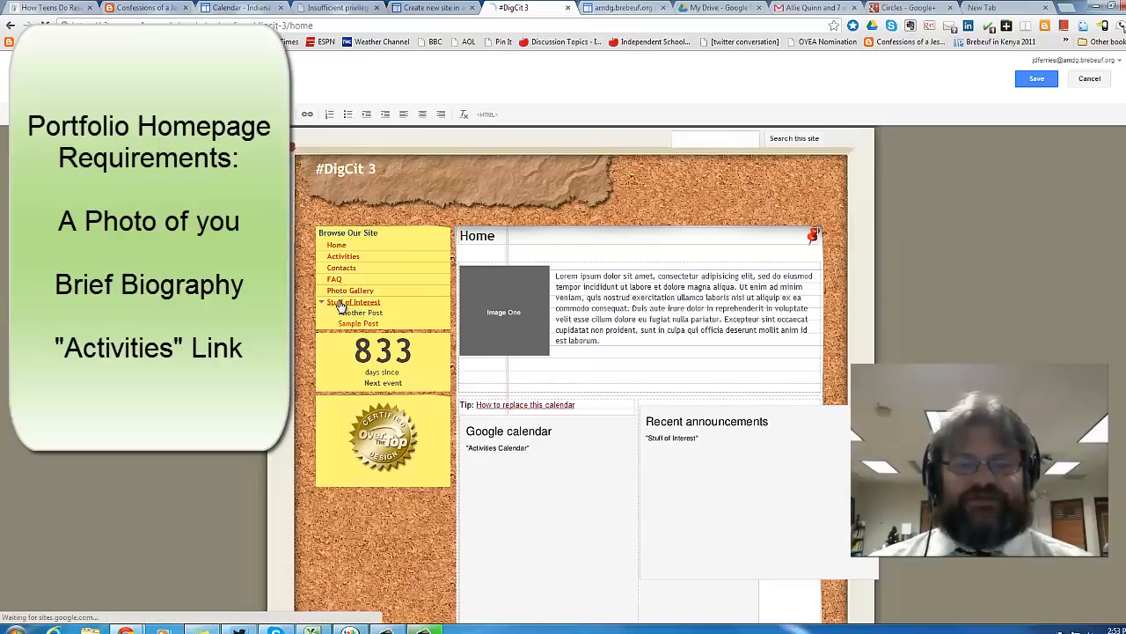
{"action": "left_click", "coordinate": [355, 302]}
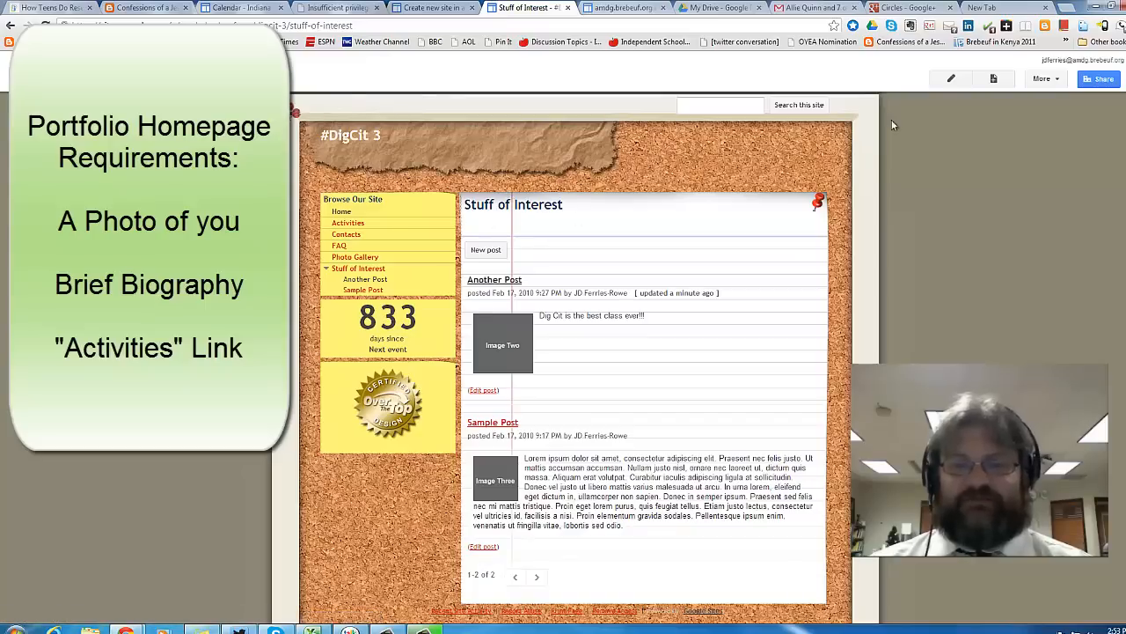
{"action": "mouse_move", "coordinate": [952, 82]}
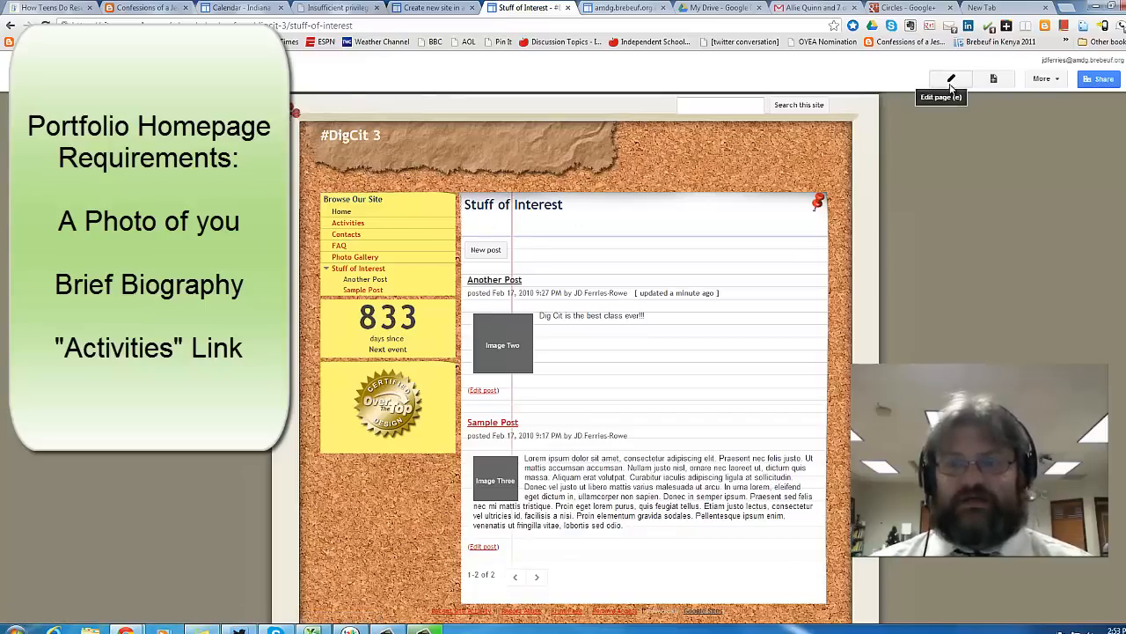
- Retitle the Stuff of Interest page as 'Digital Citizenship Projects' in the page editor
{"action": "left_click", "coordinate": [951, 78]}
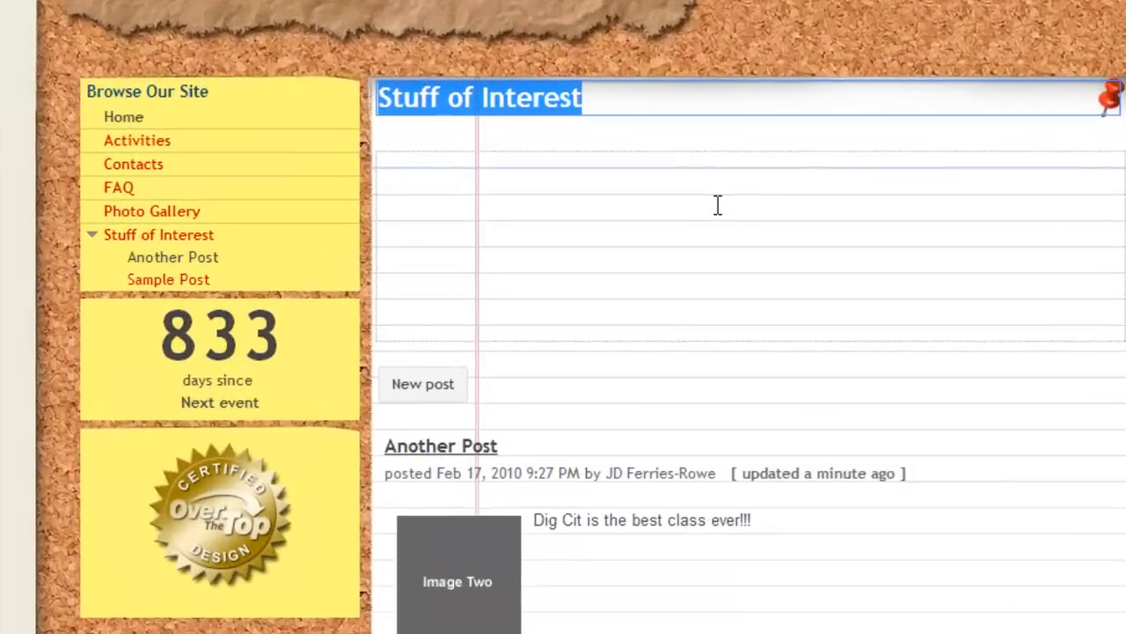
{"action": "type", "text": "Digital"}
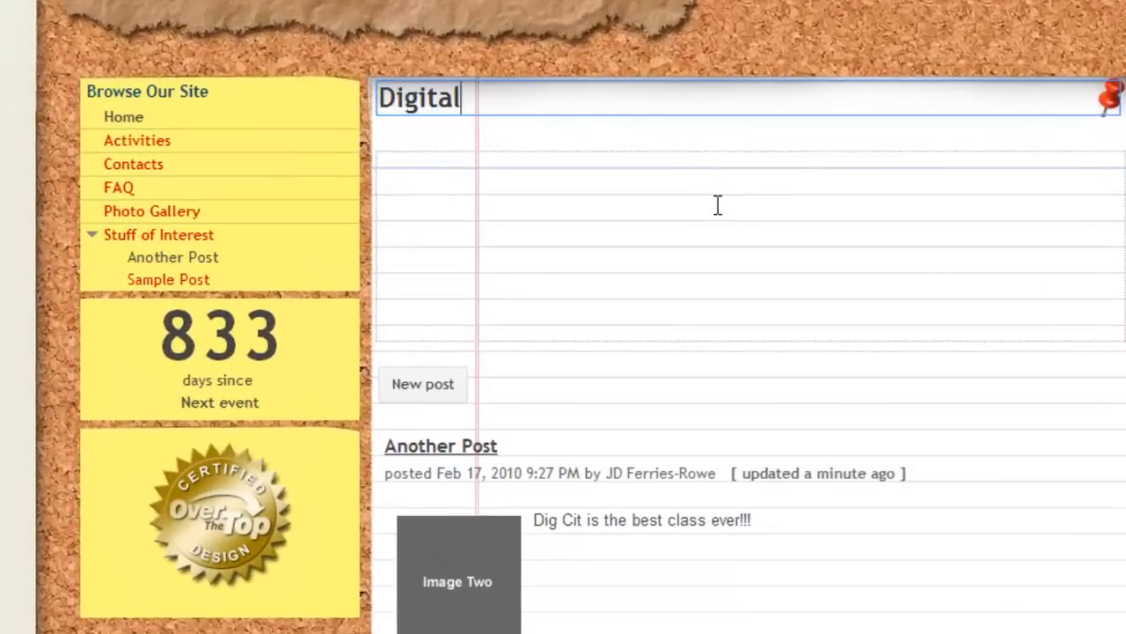
{"action": "type", "text": "Citiz"}
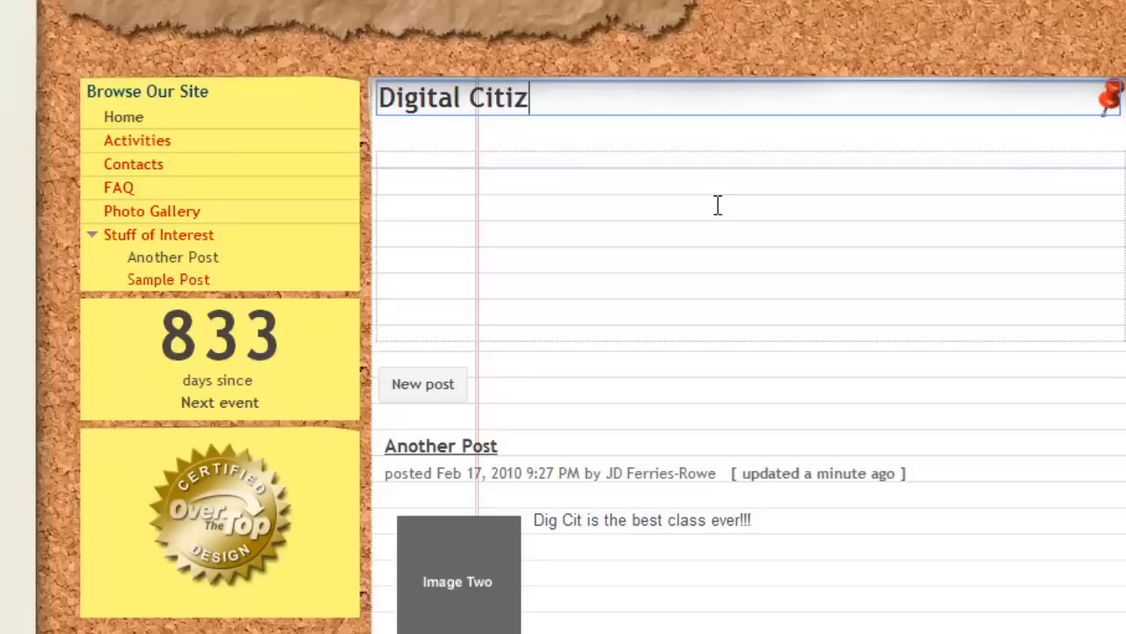
{"action": "type", "text": "enship Projects"}
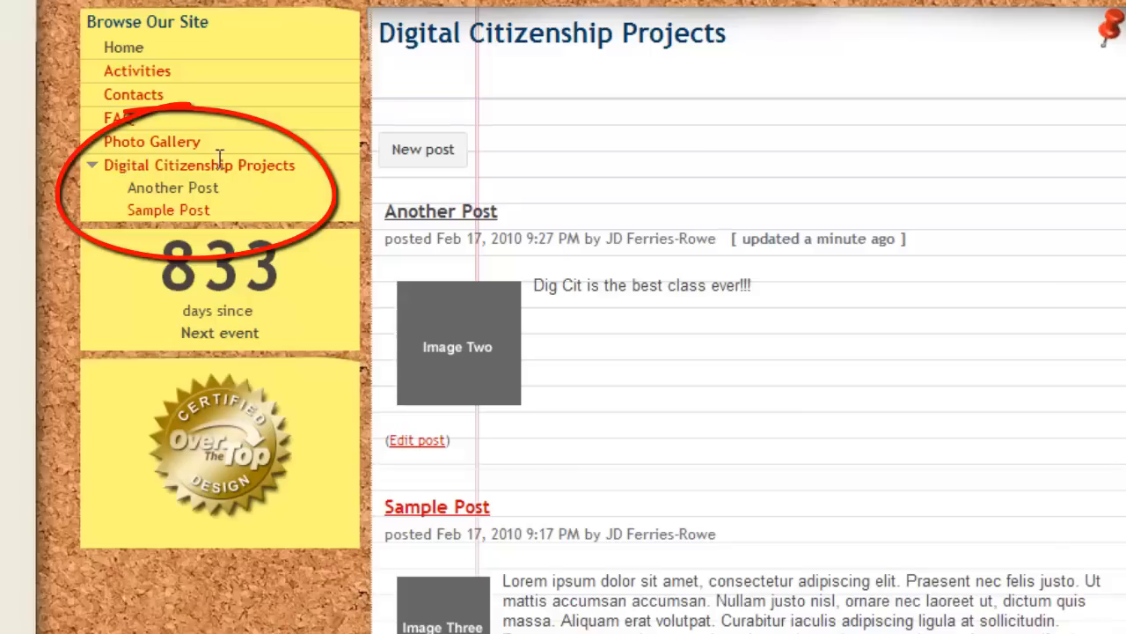
{"action": "mouse_move", "coordinate": [716, 342]}
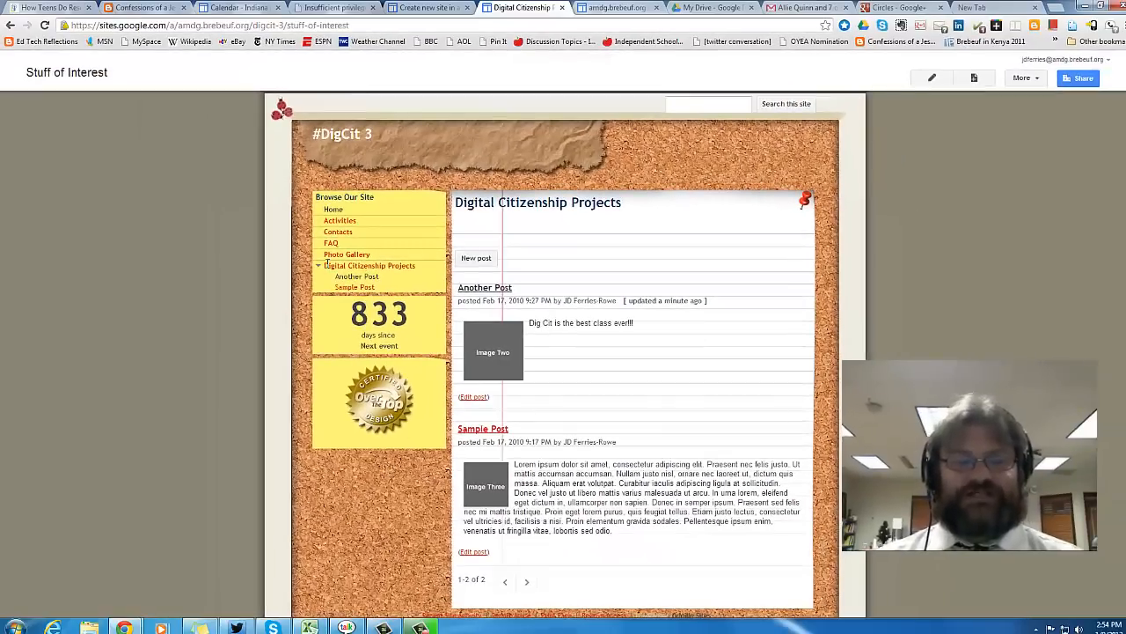
{"action": "mouse_move", "coordinate": [894, 296]}
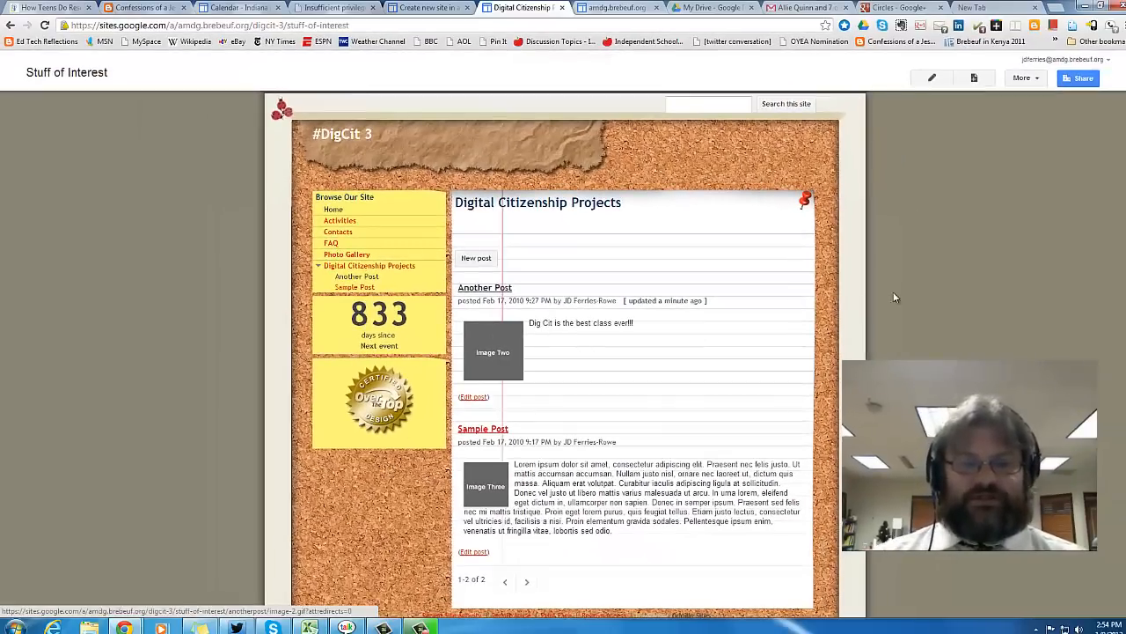